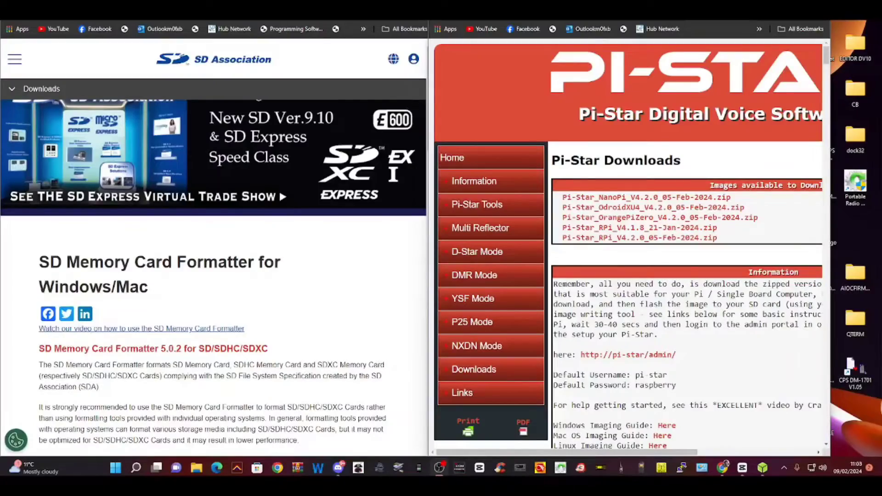
pyautogui.moveTo(857, 236)
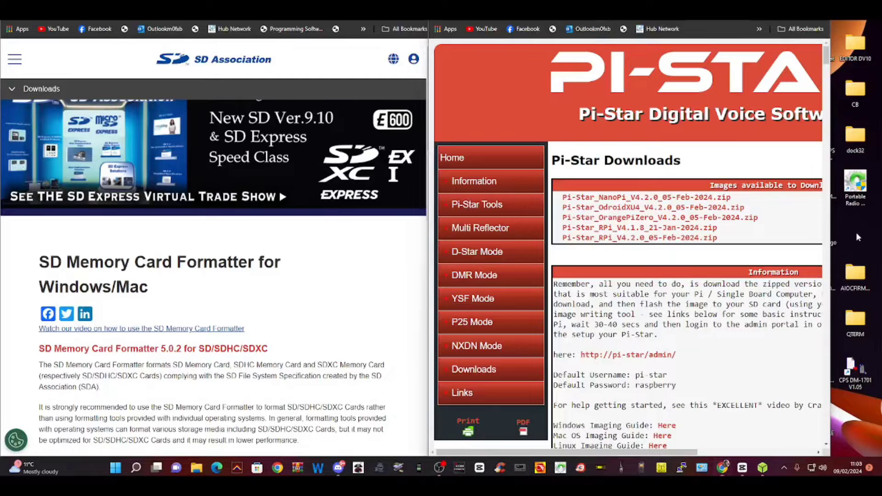
# - Create a new PISTAR2 folder on the desktop from the desktop context menu
pyautogui.rightClick(855, 236)
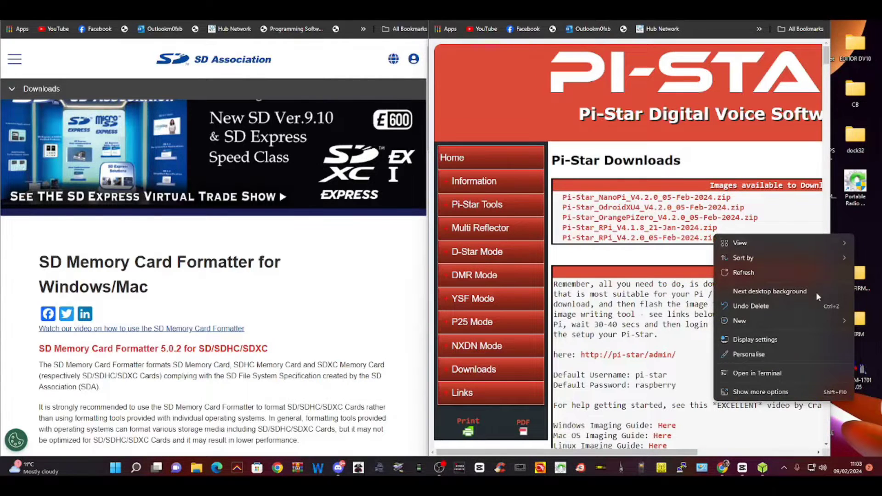
pyautogui.click(739, 320)
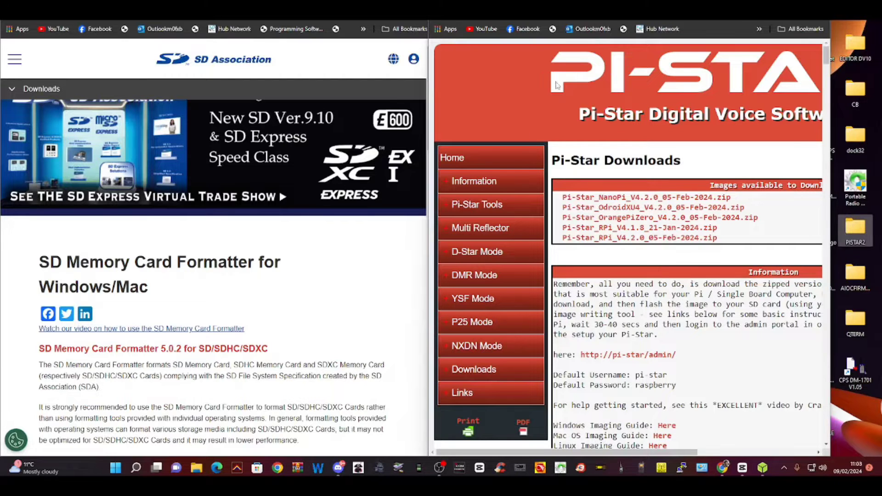
# - Expand the Downloads section of the Pi-Star site to list its download links
pyautogui.scroll(-3)
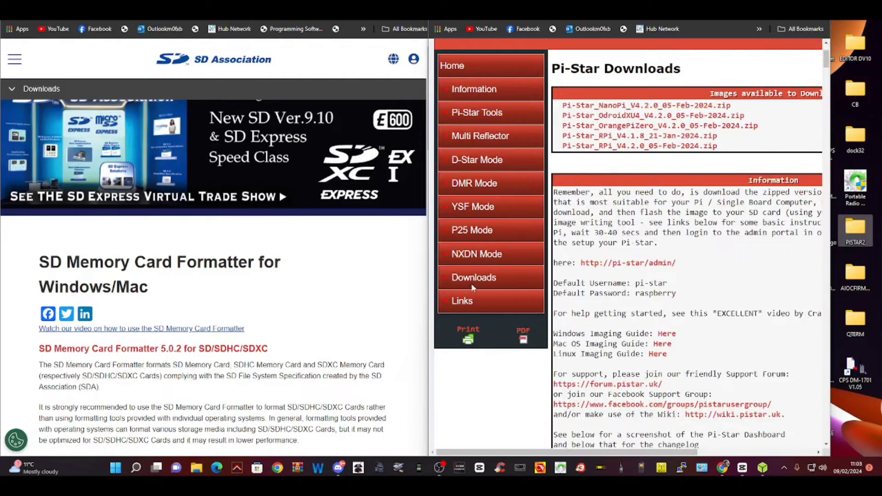
pyautogui.click(473, 277)
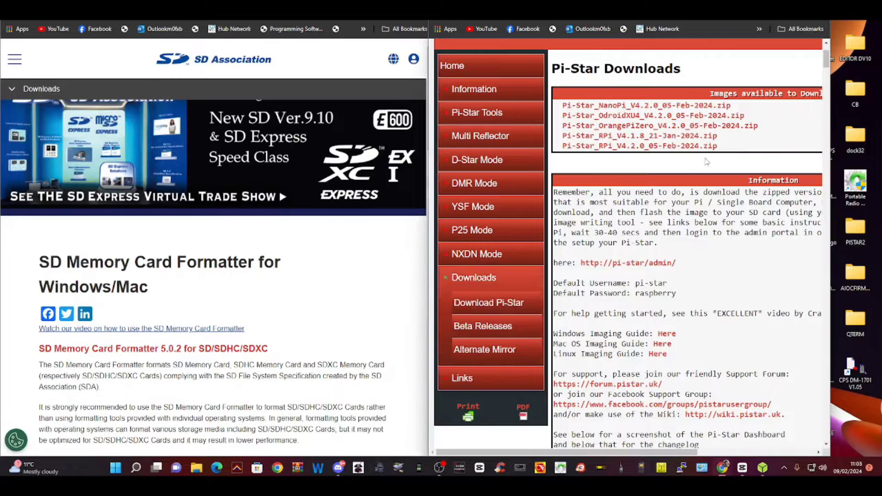
pyautogui.scroll(-3)
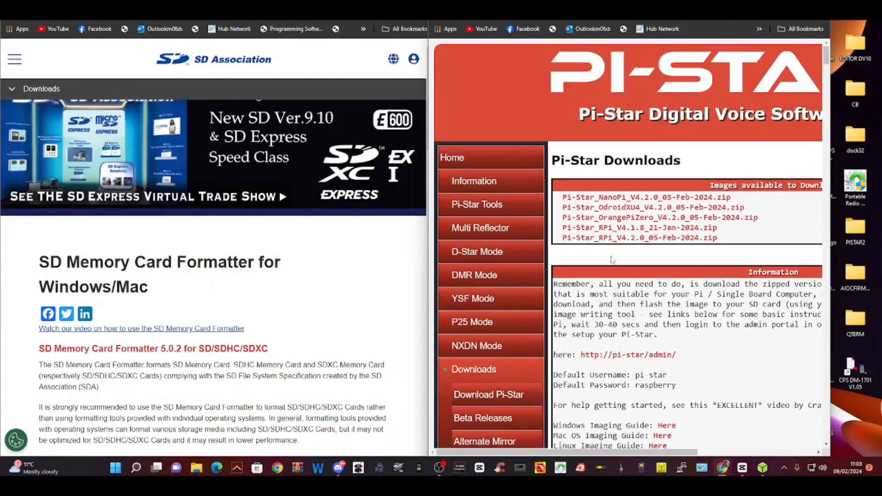
pyautogui.moveTo(633, 237)
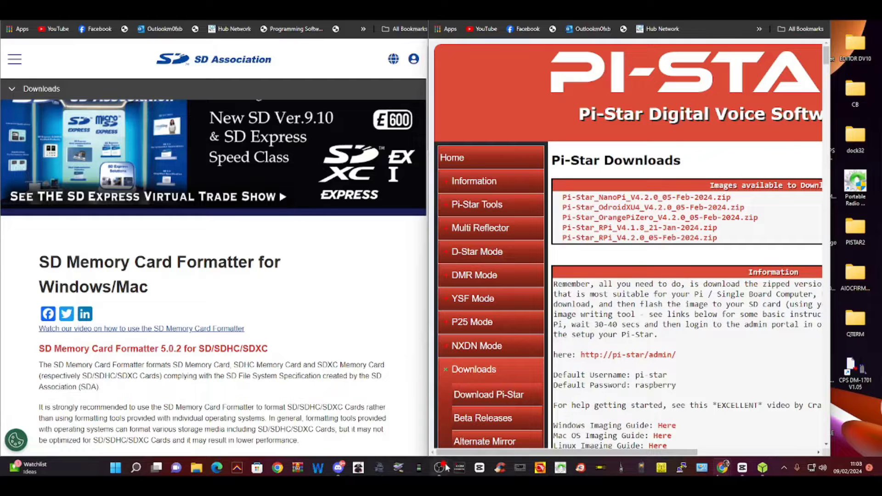
pyautogui.moveTo(301, 67)
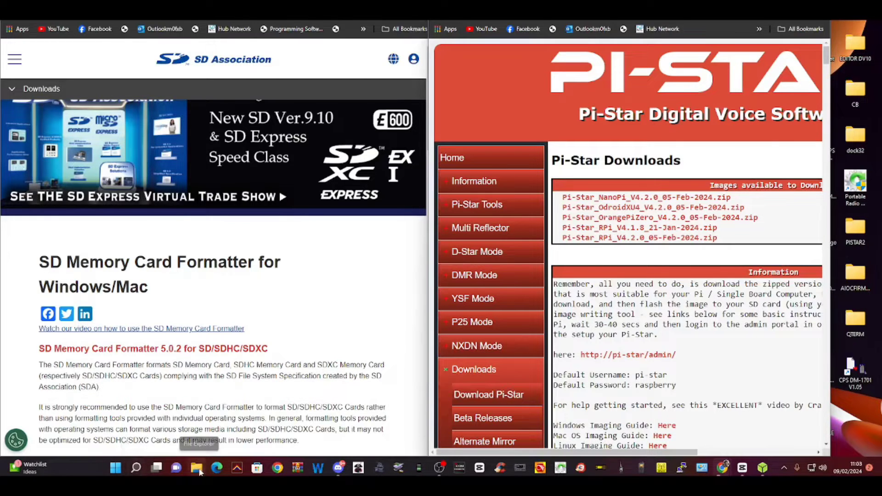
# - Format the BOOT (F:) SD card as FAT with Quick Format, confirming the erase and completion prompts
pyautogui.click(197, 468)
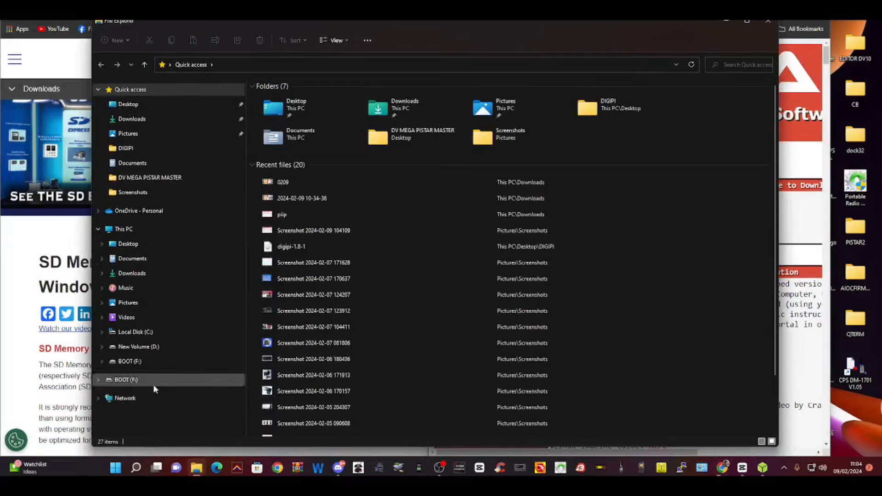
pyautogui.click(129, 361)
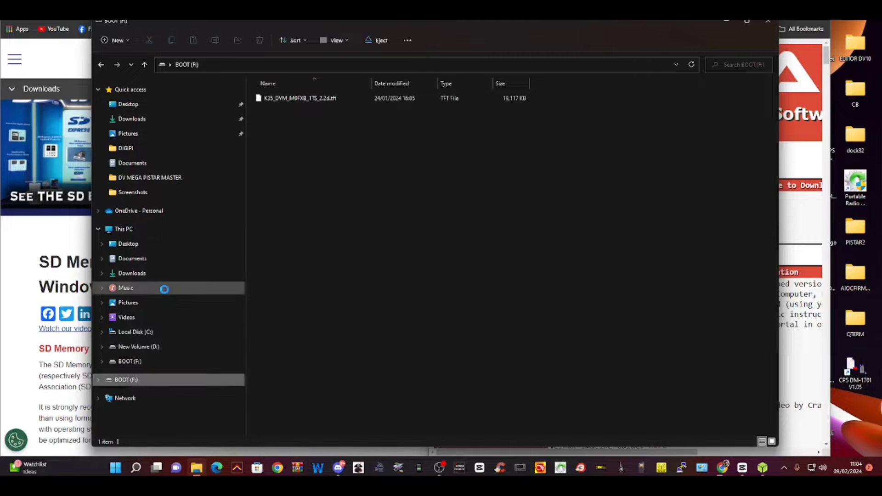
pyautogui.click(189, 320)
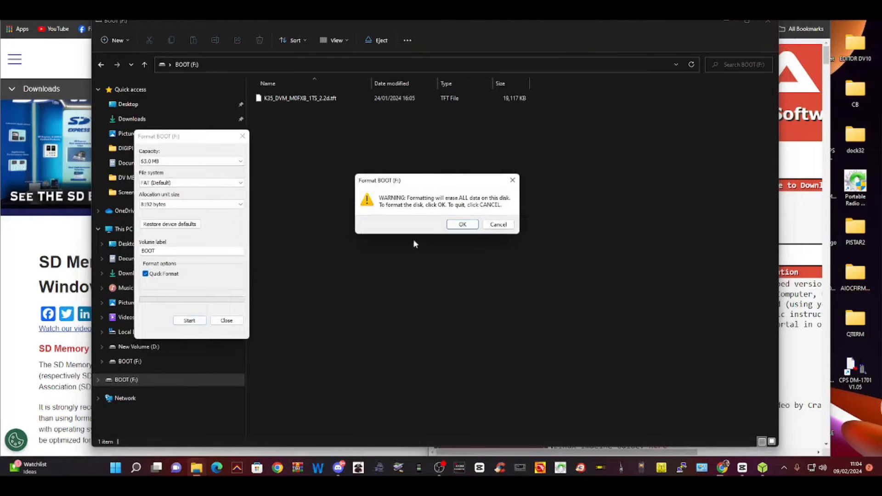
pyautogui.click(462, 224)
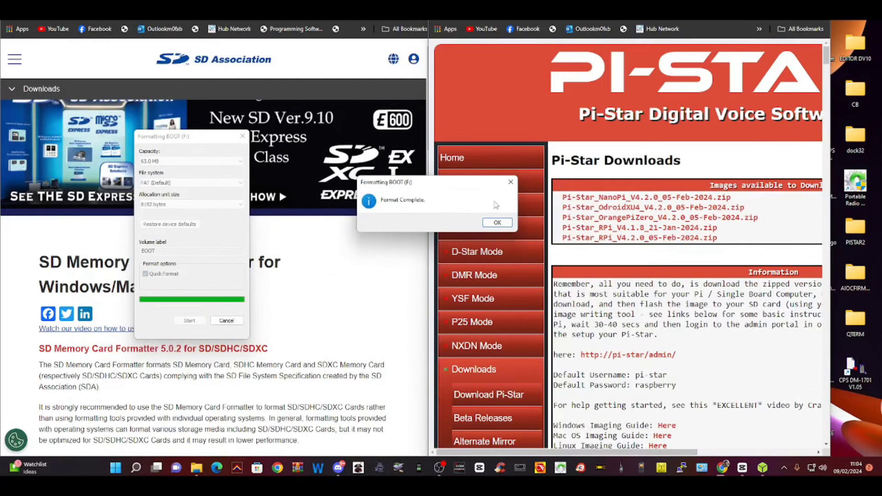
pyautogui.click(496, 222)
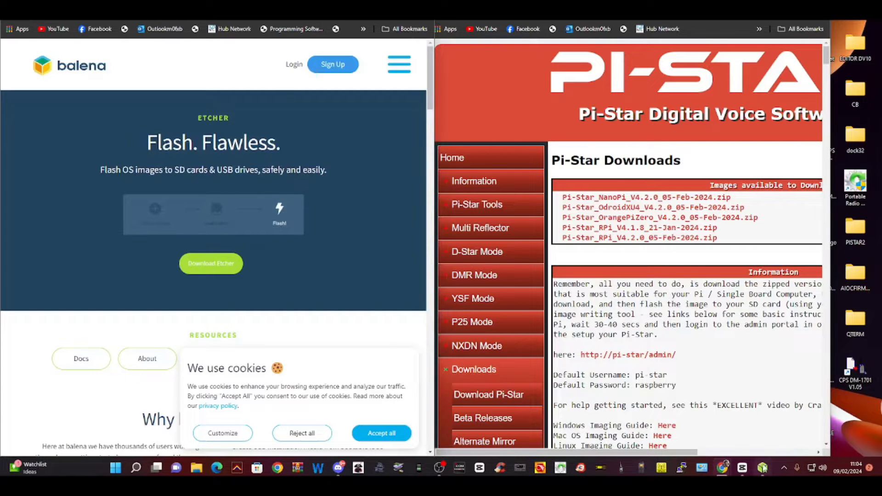
# - Bring up the Advanced IP Scanner download page and scroll to its description
pyautogui.click(763, 468)
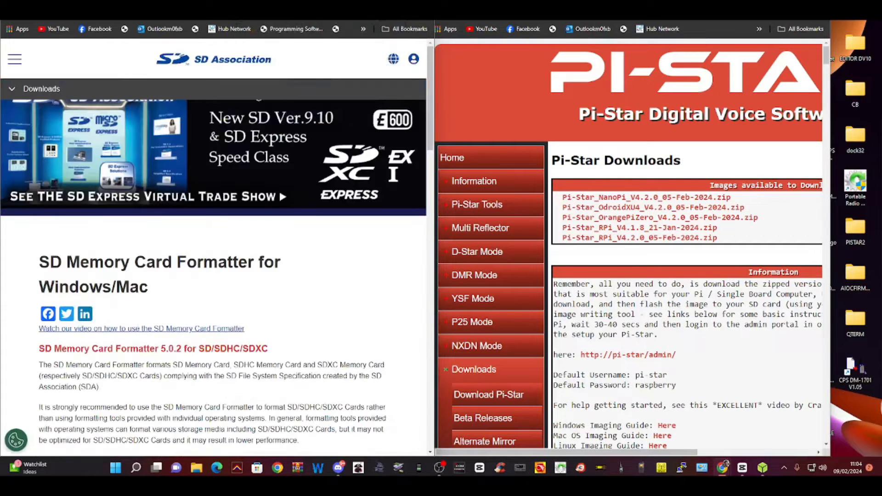
pyautogui.moveTo(304, 85)
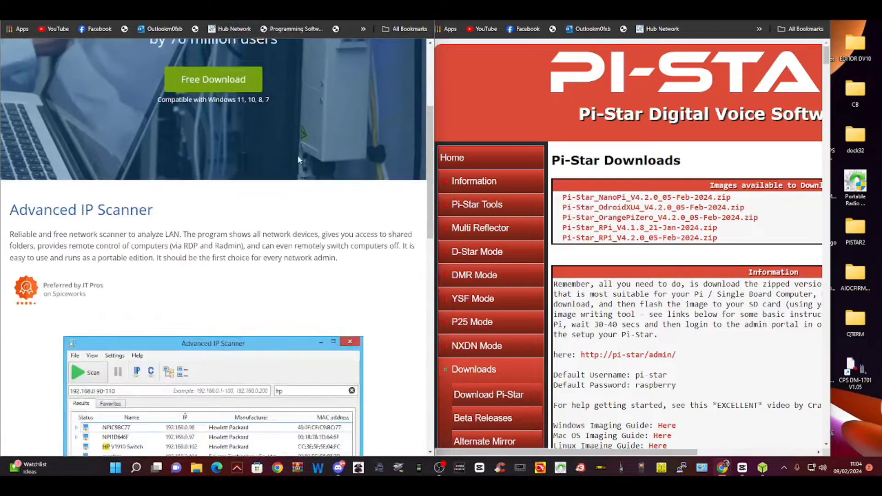
pyautogui.scroll(-3)
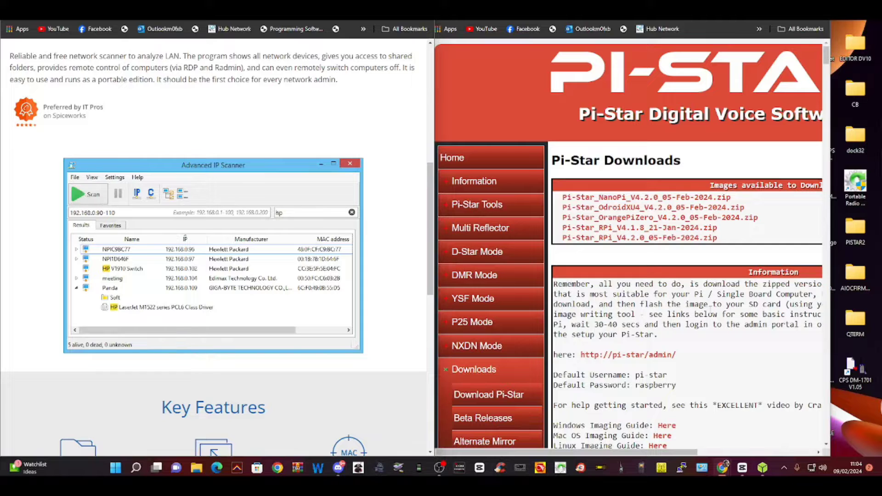
pyautogui.moveTo(310, 215)
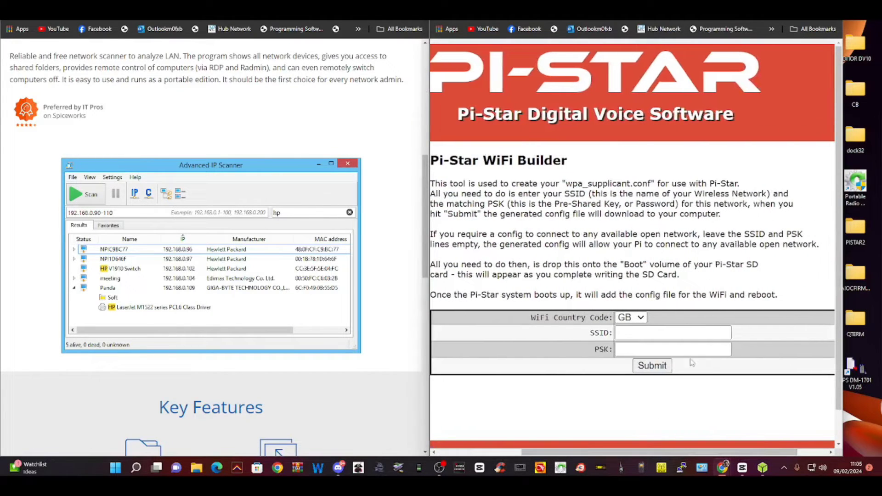
pyautogui.click(673, 333)
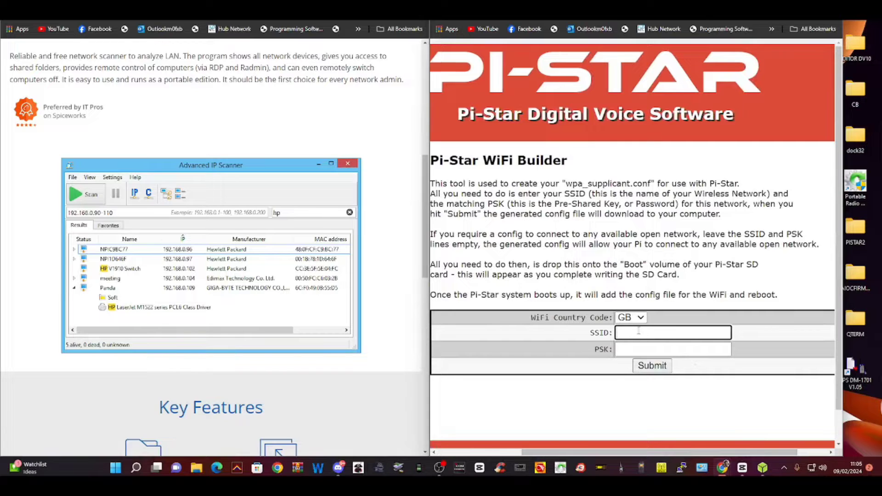
pyautogui.write('YYYYYY')
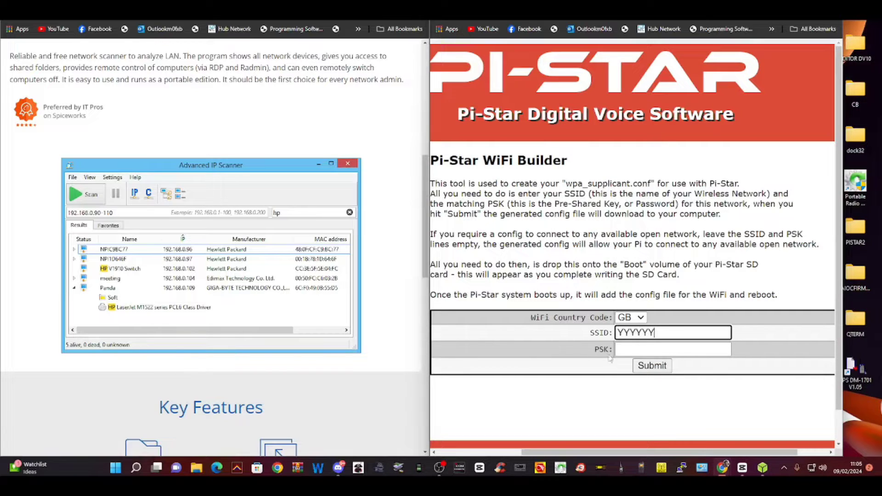
pyautogui.write('HHHH')
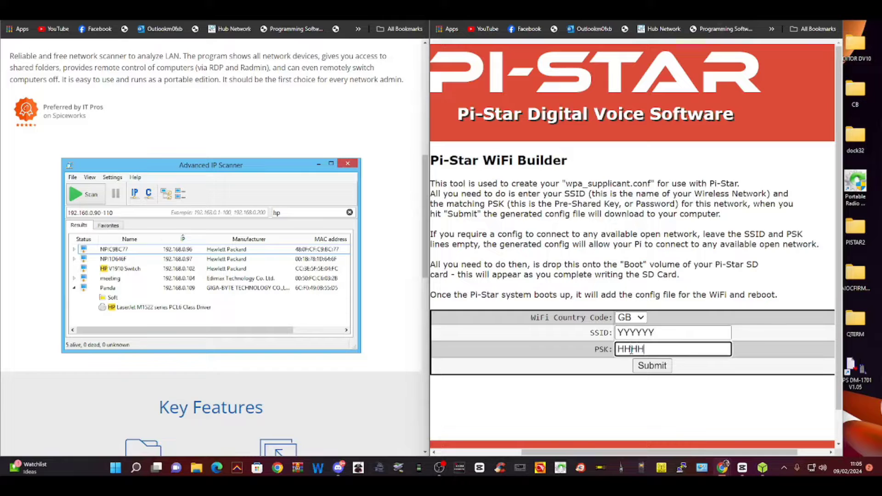
pyautogui.click(650, 365)
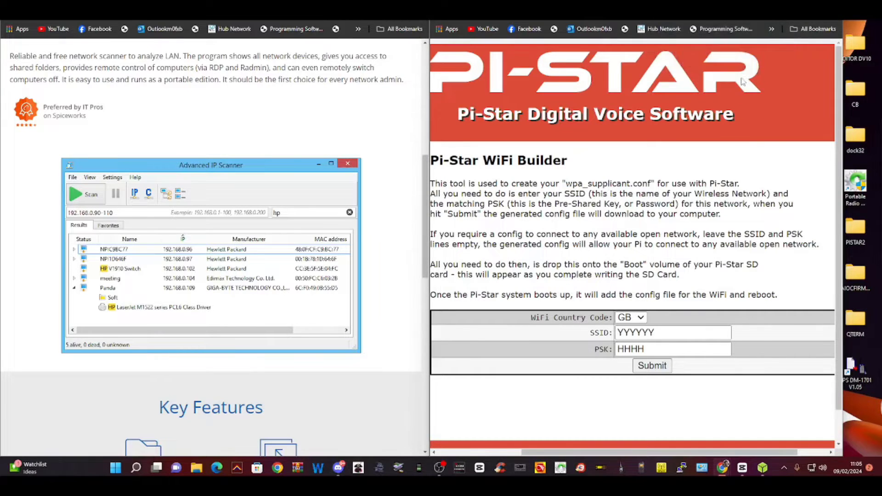
pyautogui.click(651, 366)
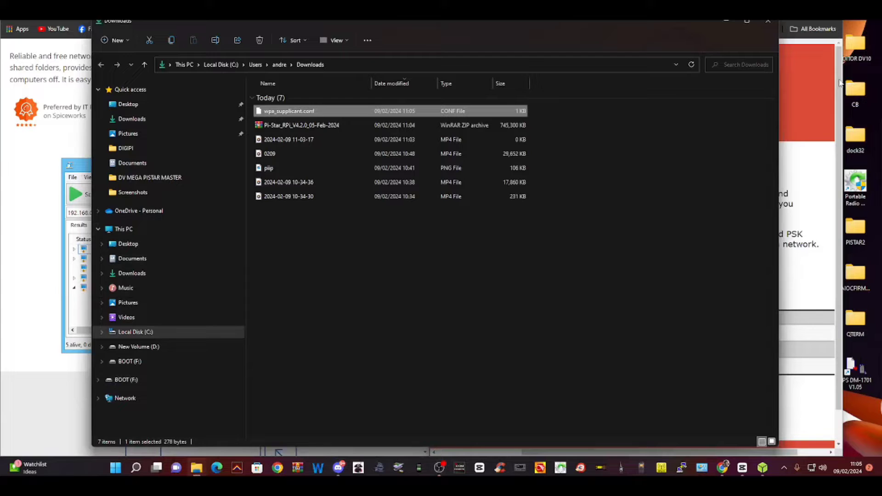
pyautogui.moveTo(458, 362)
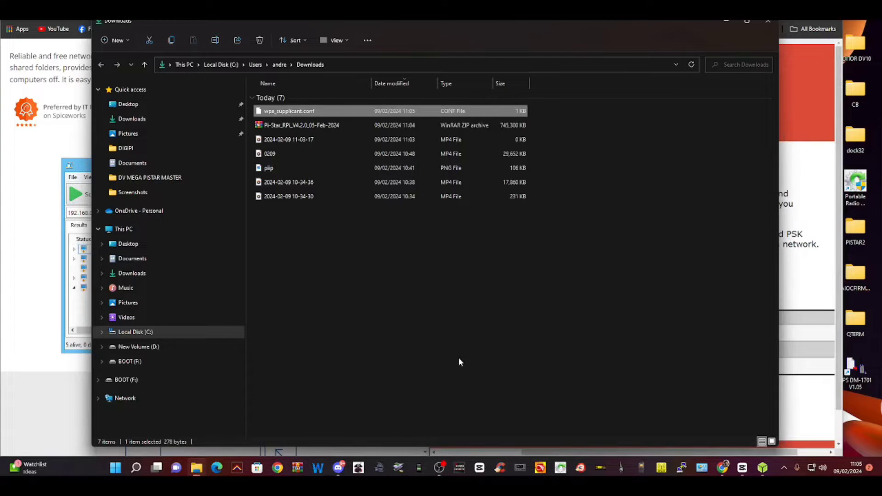
pyautogui.moveTo(666, 369)
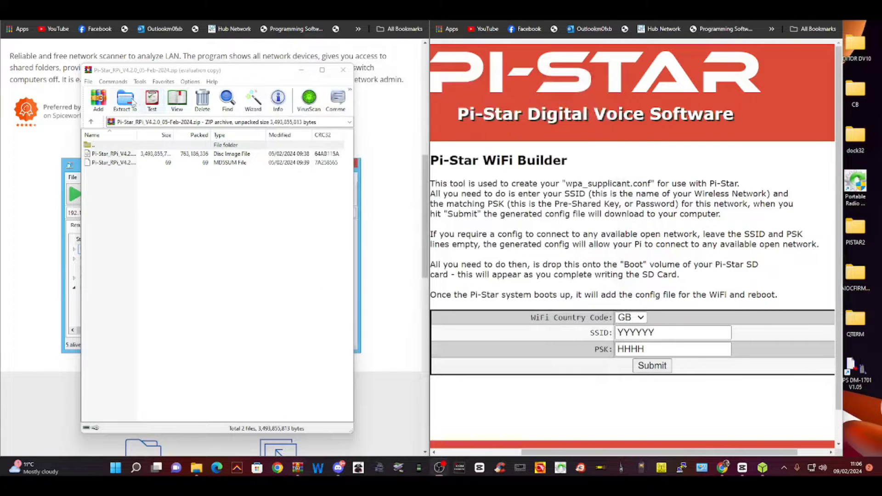
# - Extract the Pi-Star RPi V4.2.0 image archive into the Desktop\PISTAR2 folder
pyautogui.click(125, 100)
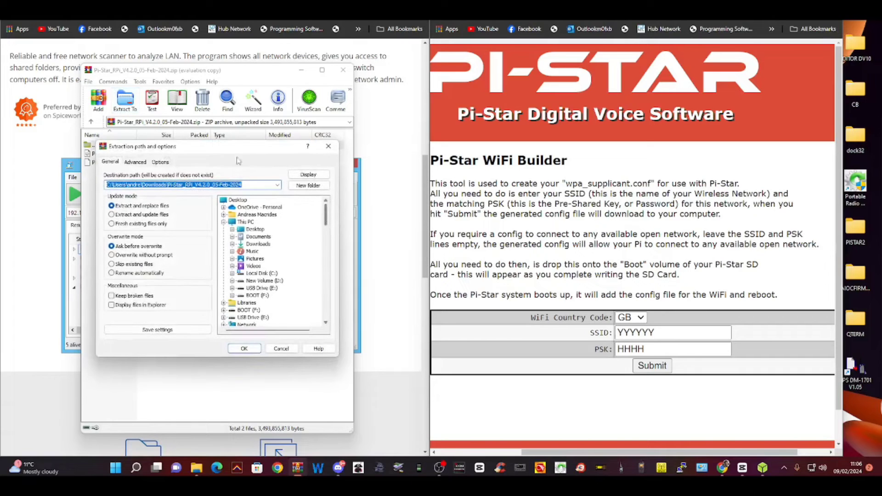
pyautogui.moveTo(301, 219)
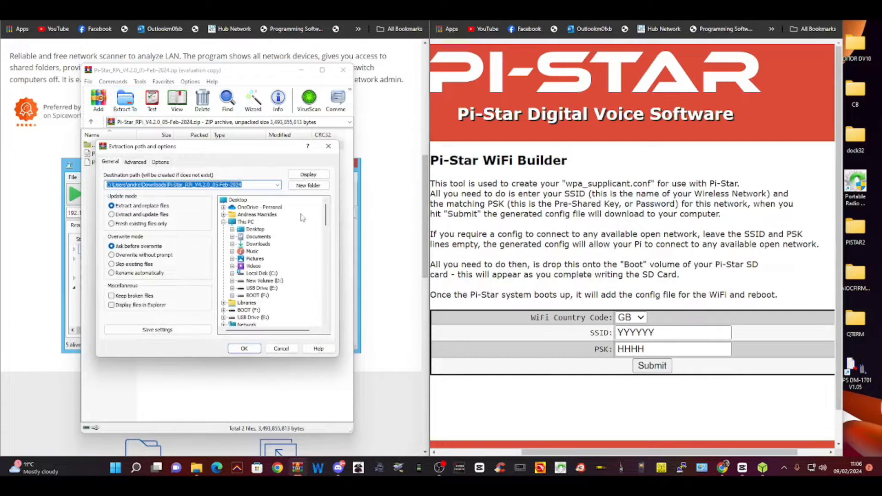
pyautogui.scroll(-3)
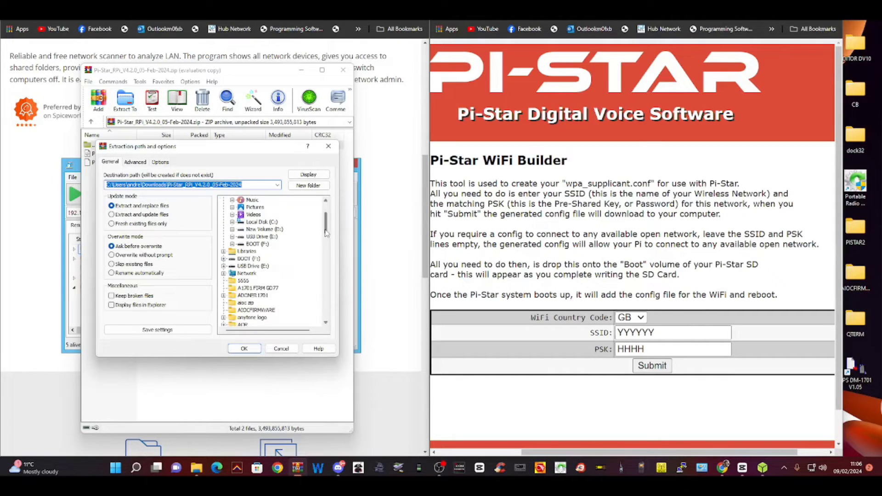
pyautogui.scroll(-3)
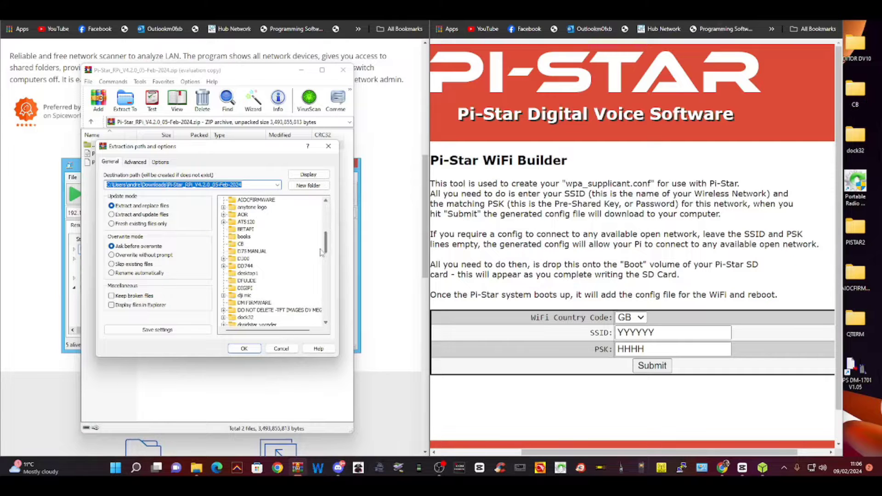
pyautogui.scroll(-3)
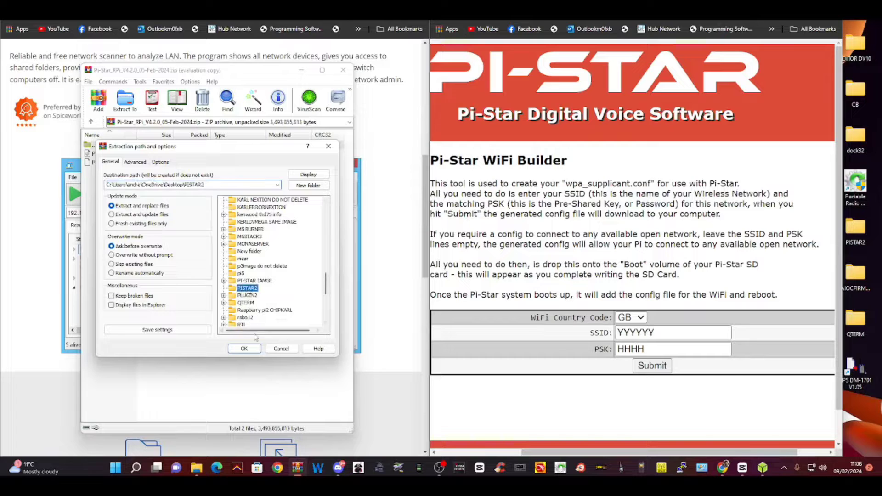
pyautogui.click(244, 348)
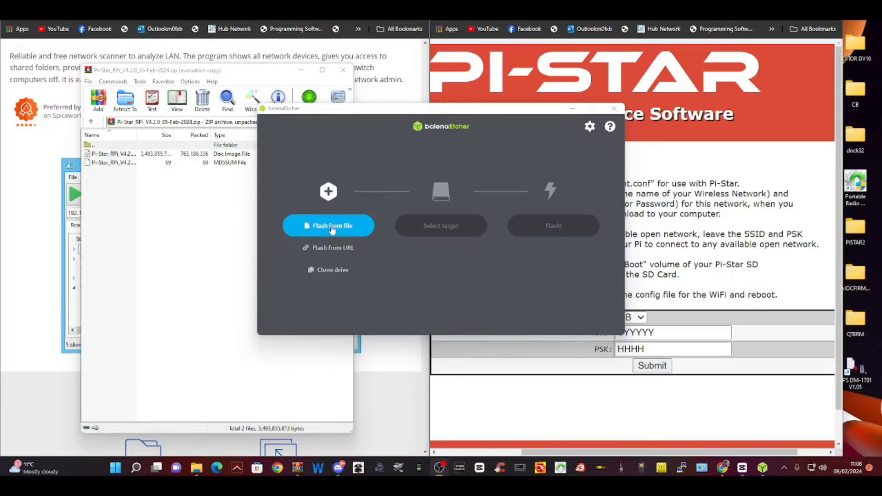
# - Choose Flash from file and browse into the PISTAR2 folder holding the Pi-Star image
pyautogui.click(328, 225)
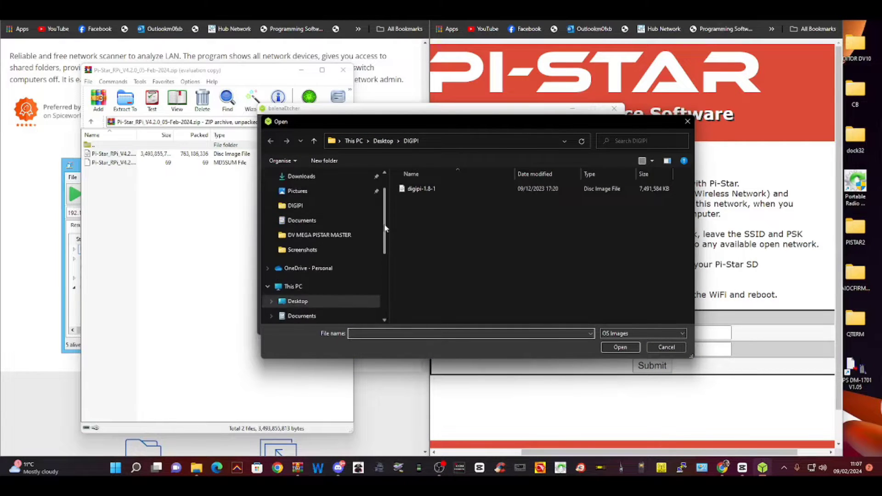
pyautogui.moveTo(379, 231)
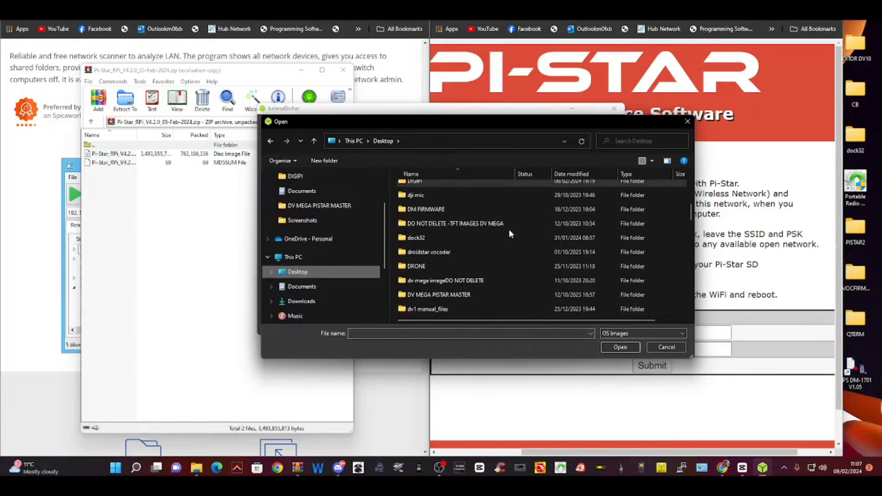
pyautogui.scroll(-3)
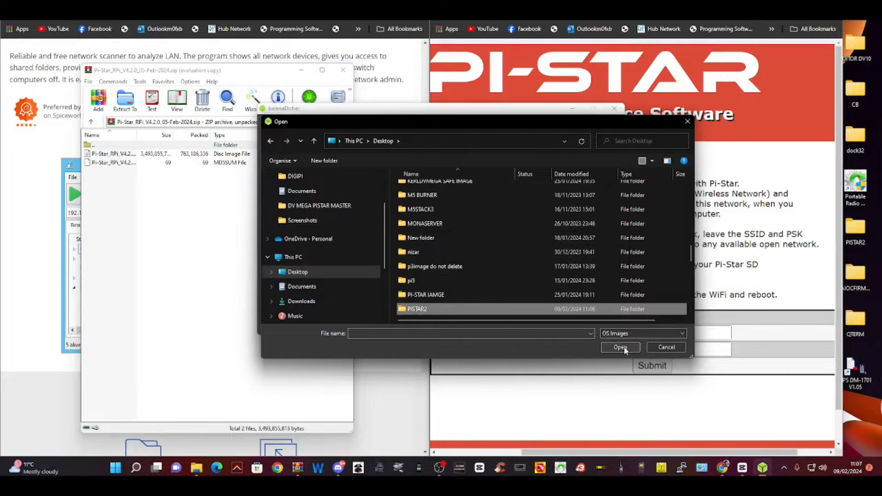
pyautogui.click(620, 347)
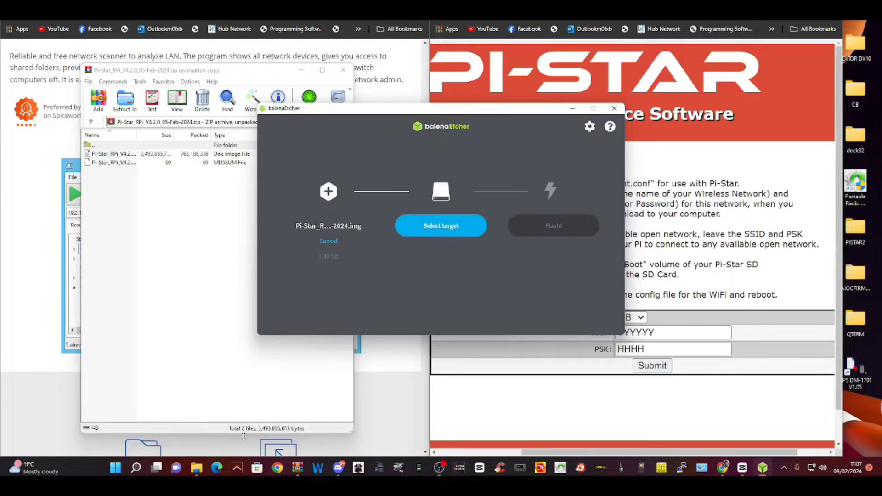
# - Select the 15.6 GB USB storage device as target, start flashing, and decline the Windows format prompt
pyautogui.click(439, 226)
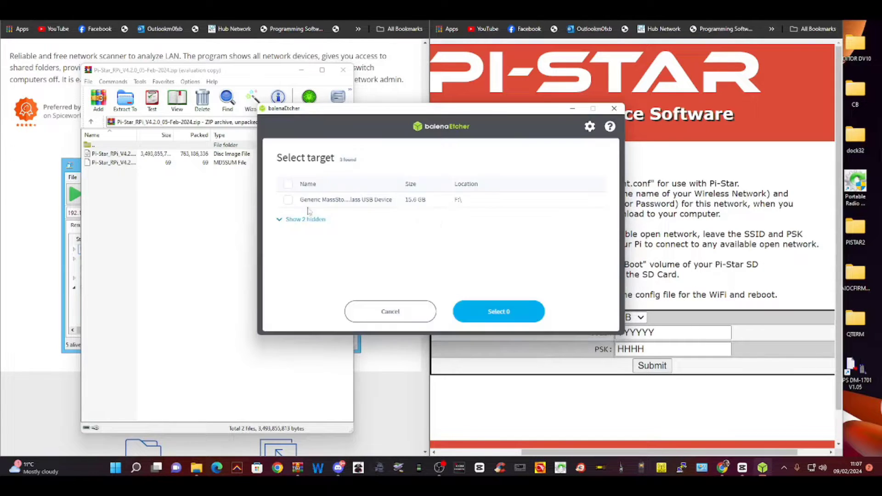
pyautogui.click(287, 200)
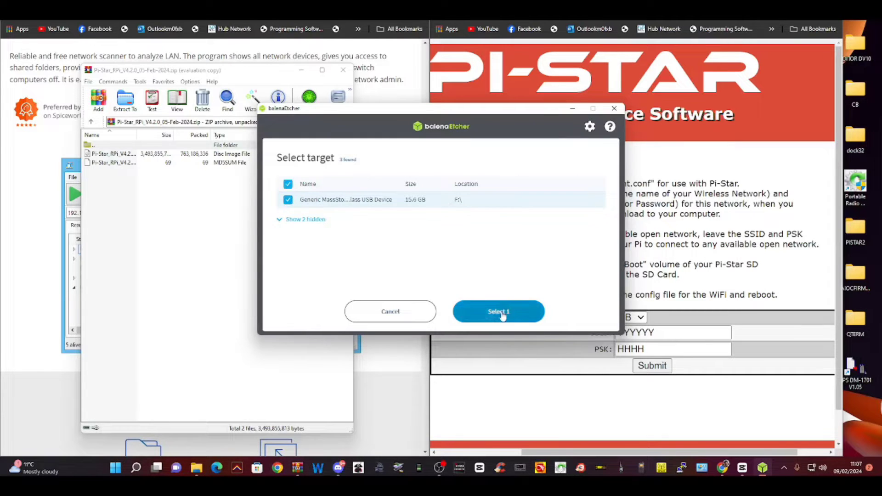
pyautogui.click(497, 312)
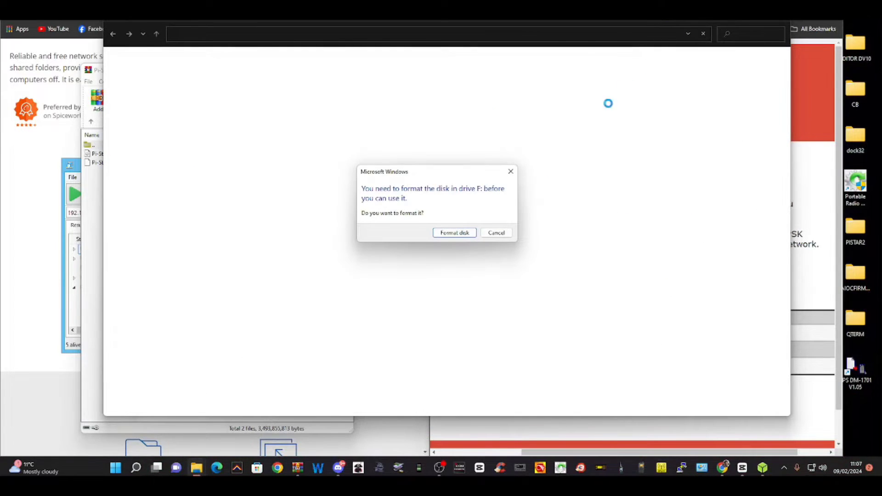
pyautogui.click(495, 233)
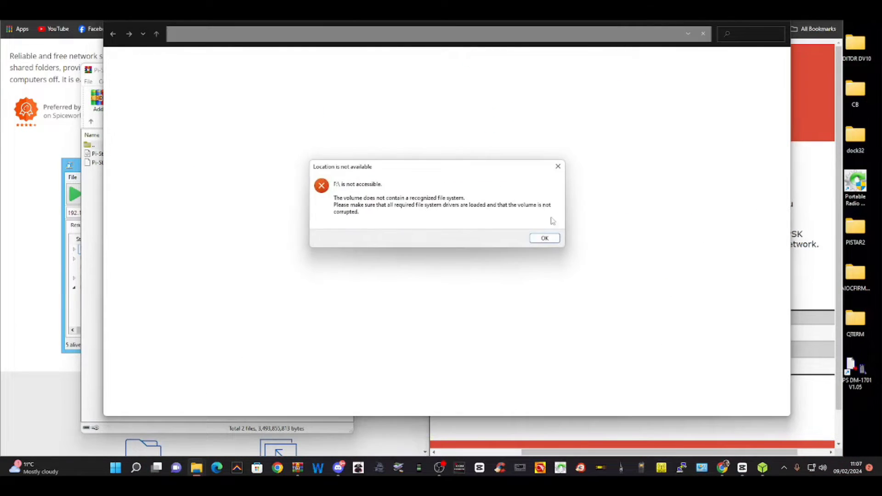
pyautogui.click(543, 238)
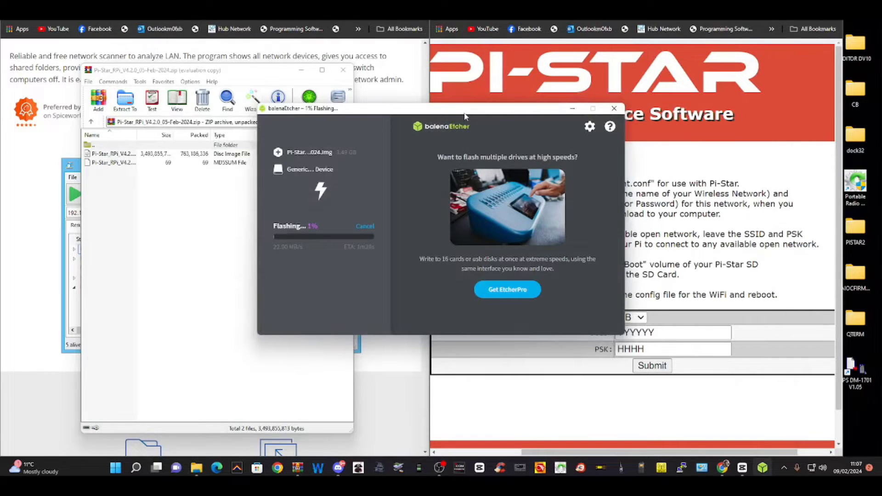
pyautogui.moveTo(464, 108); pyautogui.dragTo(426, 62)
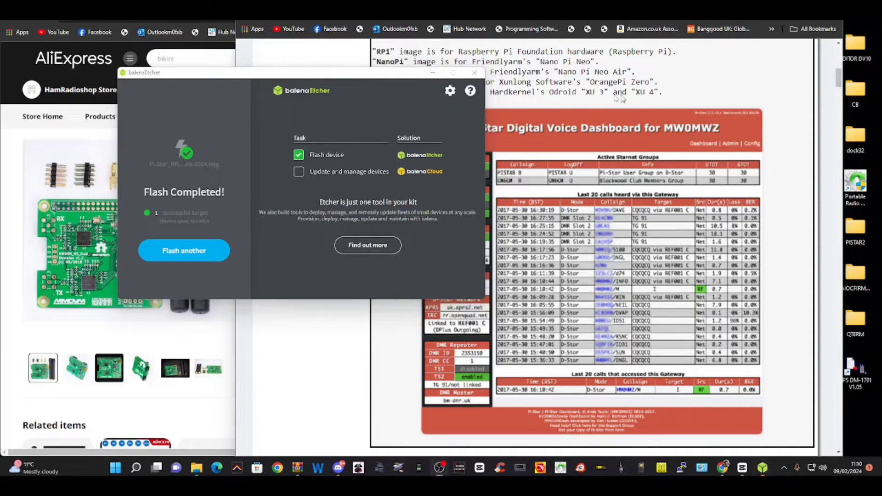
pyautogui.moveTo(551, 101)
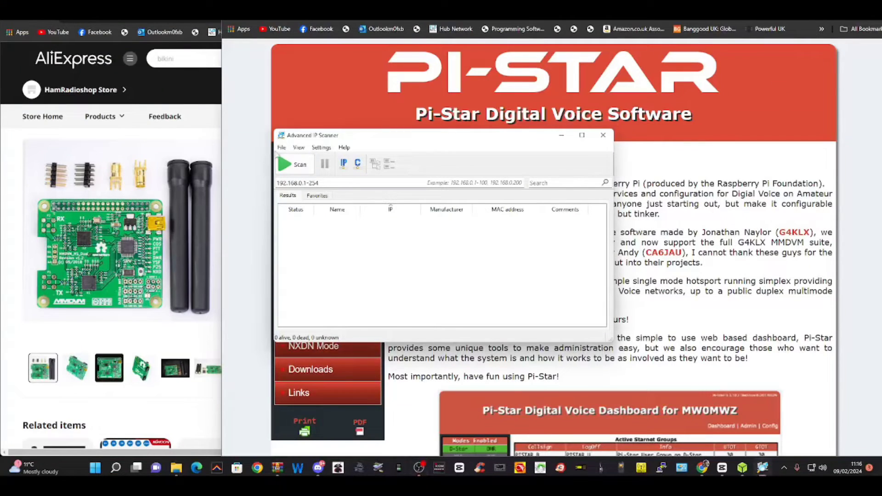
# - Scan the local network and locate the pi-star device at 192.168.0.107 in the results
pyautogui.click(294, 163)
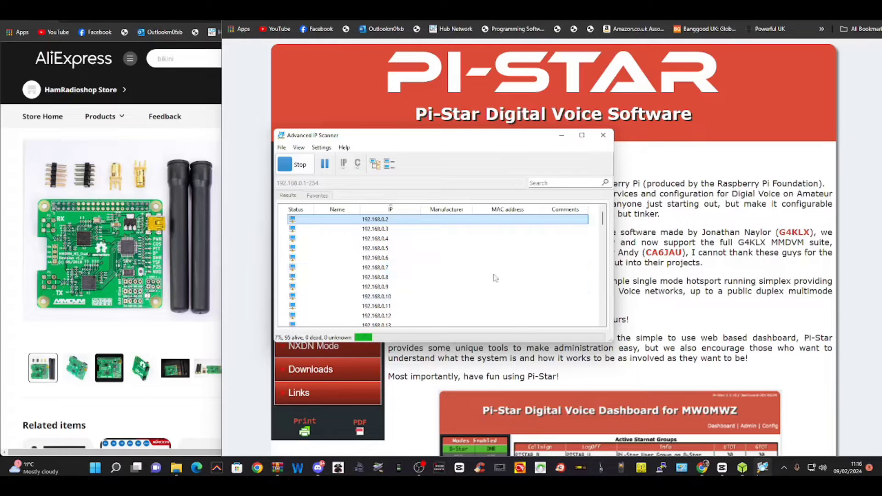
pyautogui.scroll(-3)
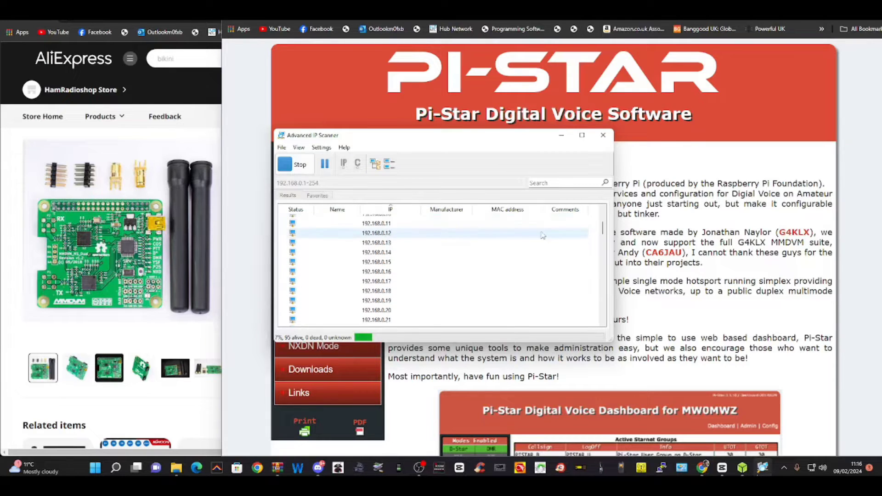
pyautogui.scroll(-3)
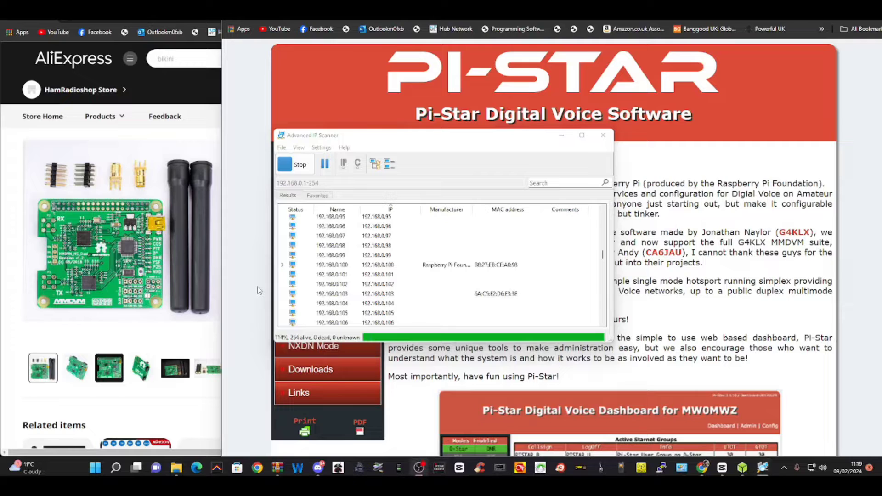
pyautogui.click(376, 265)
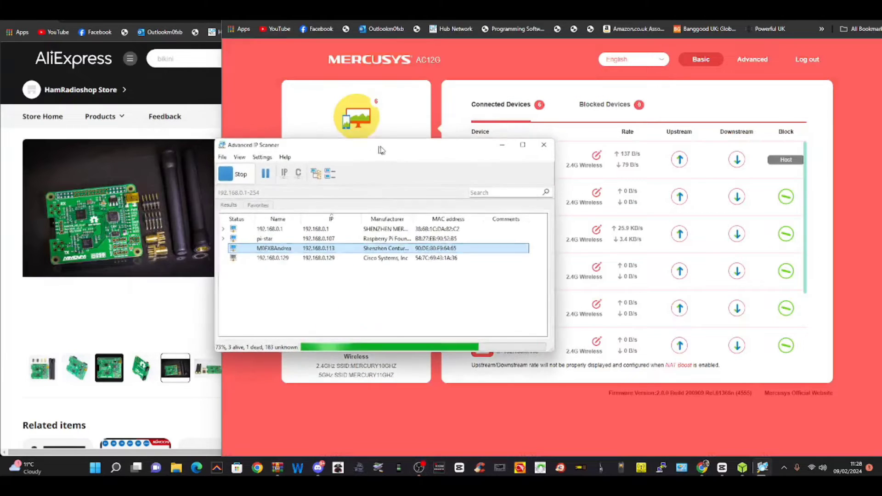
pyautogui.moveTo(379, 144); pyautogui.dragTo(439, 171)
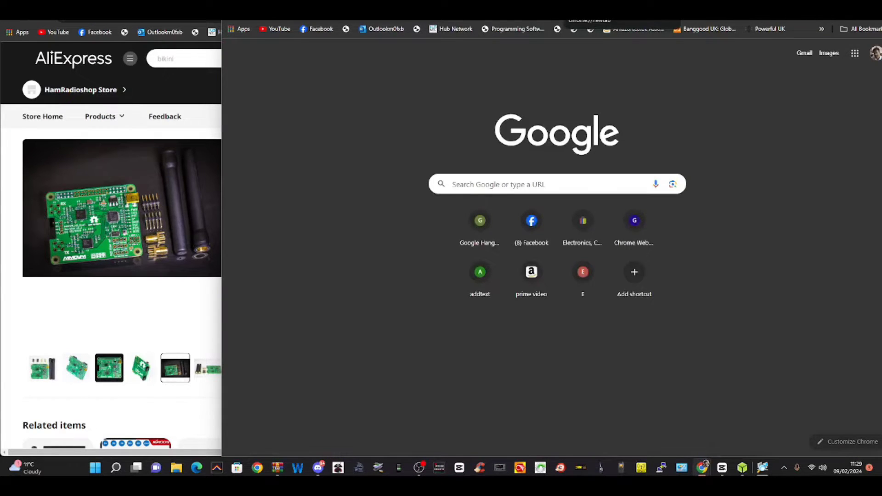
# - Browse to 192.168.0.107 and sign in to the Pi-Star Configuration page
pyautogui.write('192.168.0.')
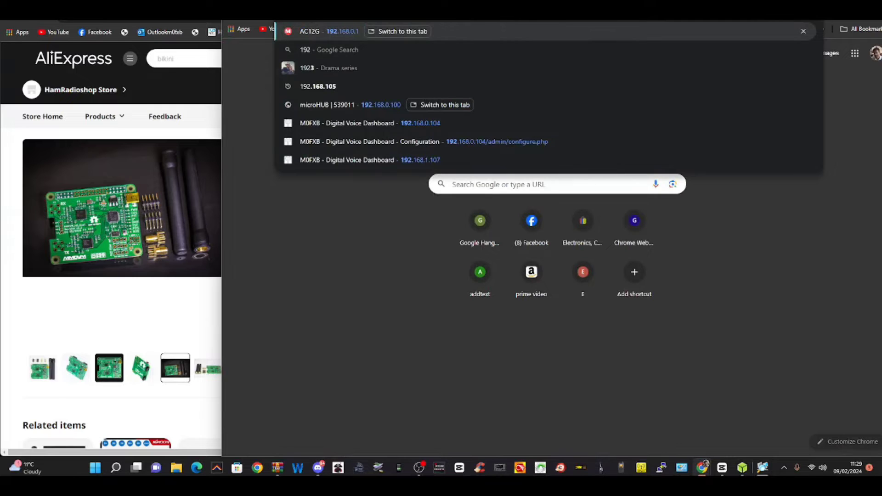
pyautogui.write('192.168.0.107')
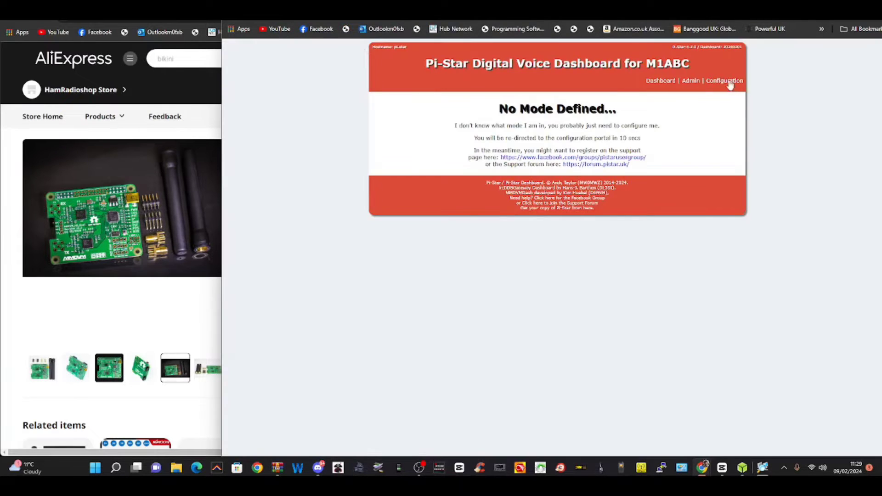
pyautogui.click(723, 81)
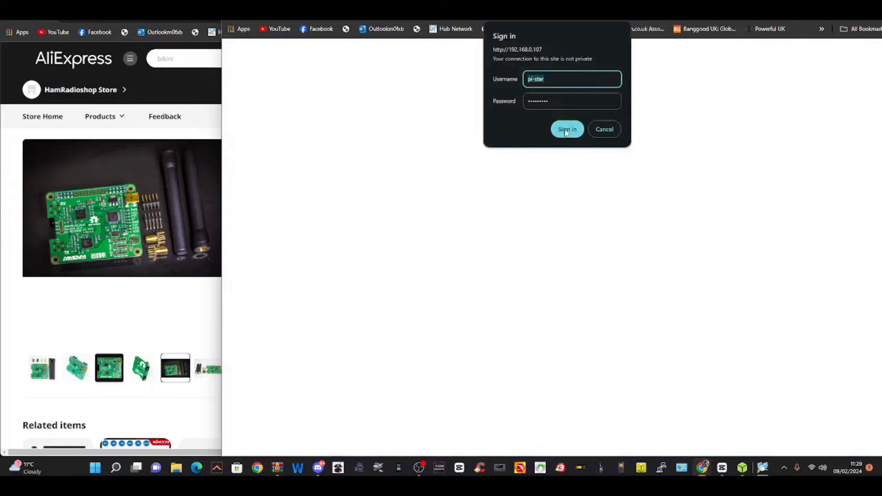
pyautogui.click(566, 129)
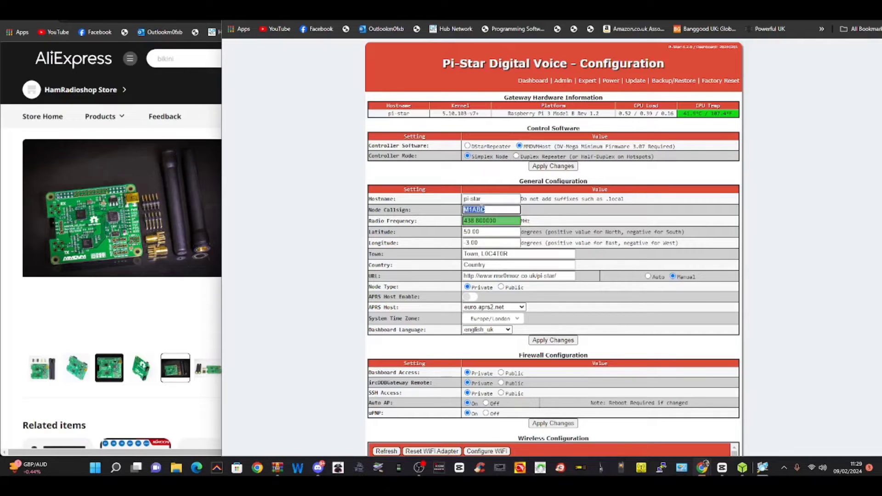
# - Enter node callsign M0FX and radio frequency 431.550 MHz, then apply the general configuration
pyautogui.write('M0FXJ')
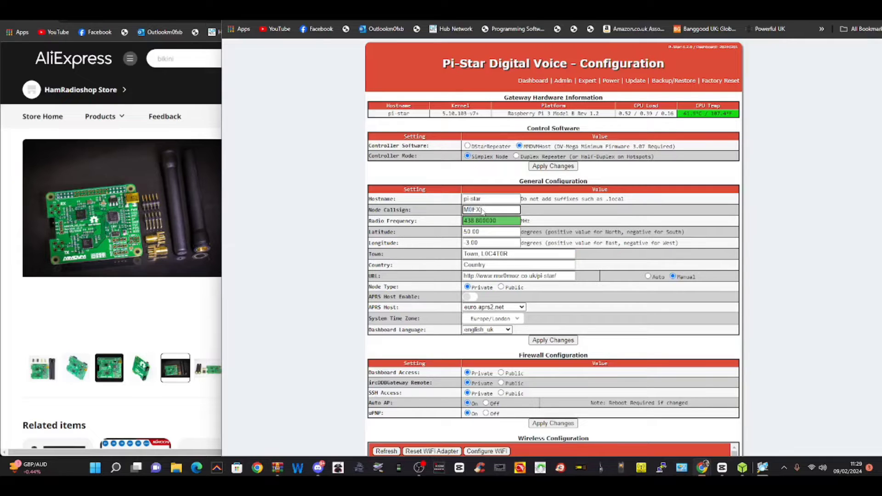
pyautogui.click(489, 220)
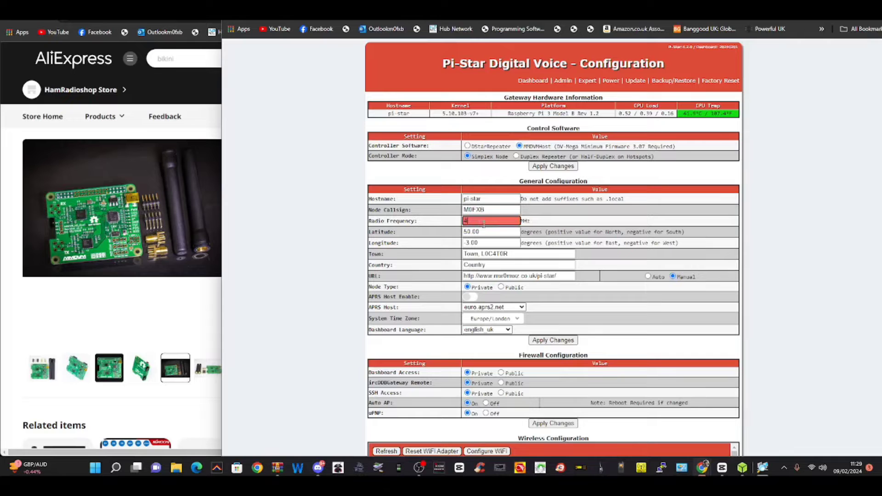
pyautogui.write('431.550')
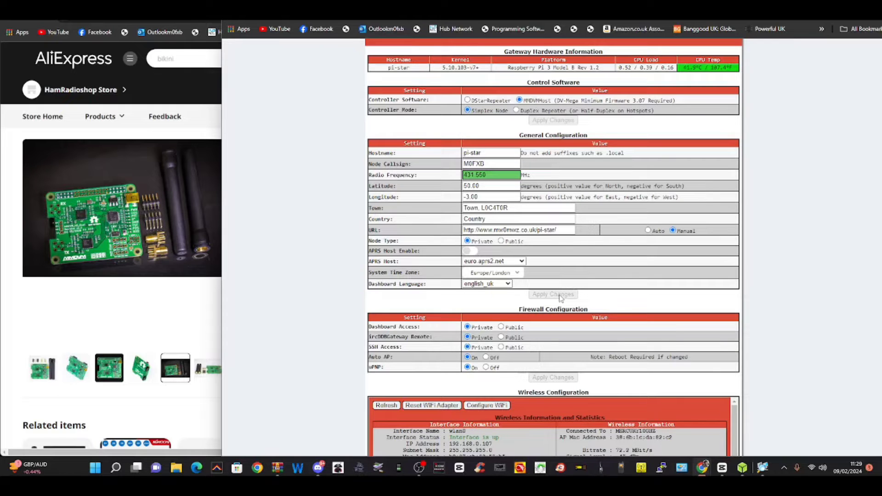
pyautogui.scroll(-3)
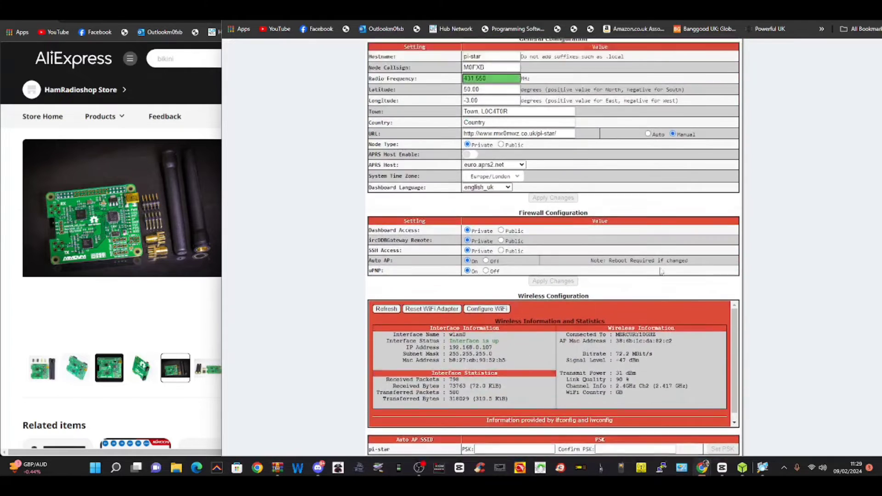
pyautogui.click(552, 198)
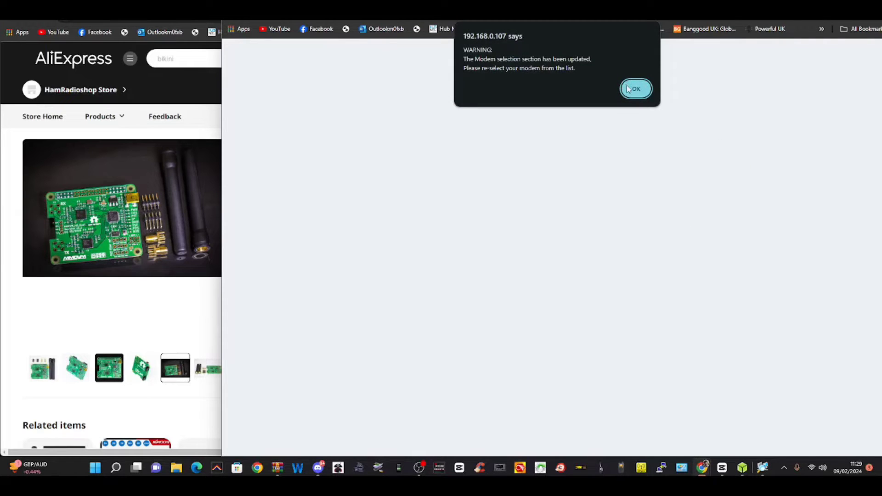
# - Acknowledge the warning and choose MMDVM_HS_Dual_Hat (DB9MAT, DF2ET & DO7EN) for Pi (GPIO) as the modem
pyautogui.click(635, 89)
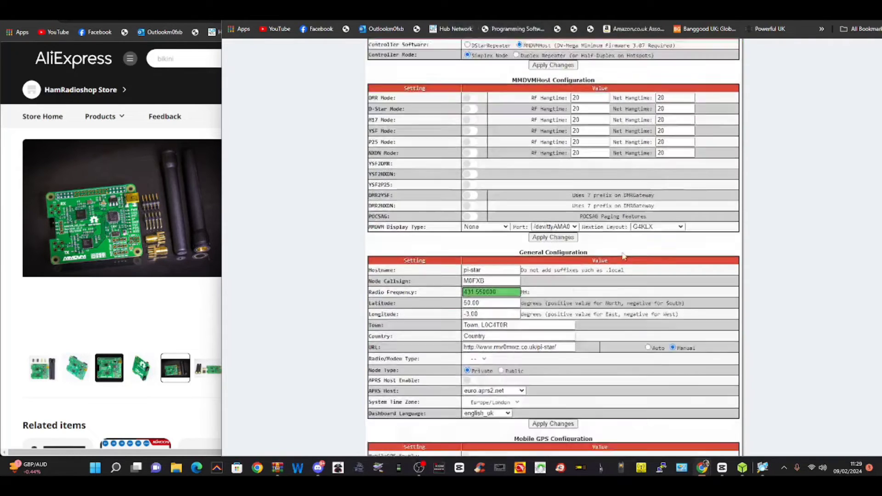
pyautogui.scroll(-3)
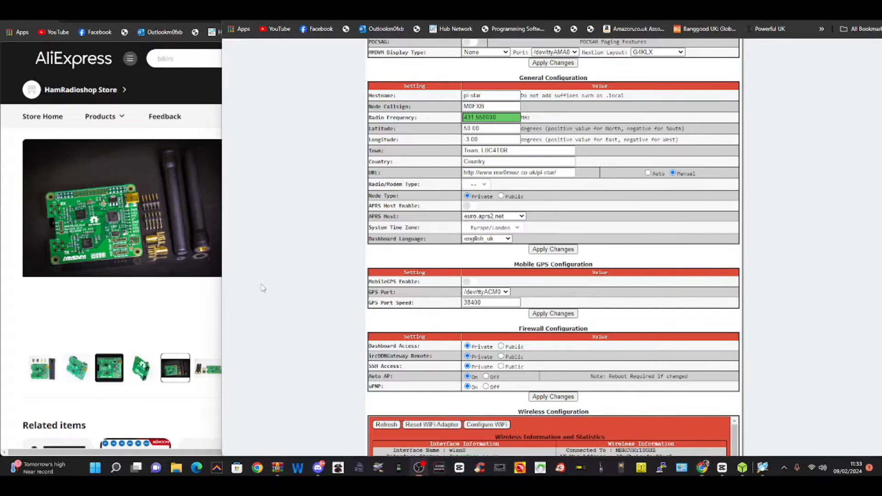
pyautogui.click(477, 184)
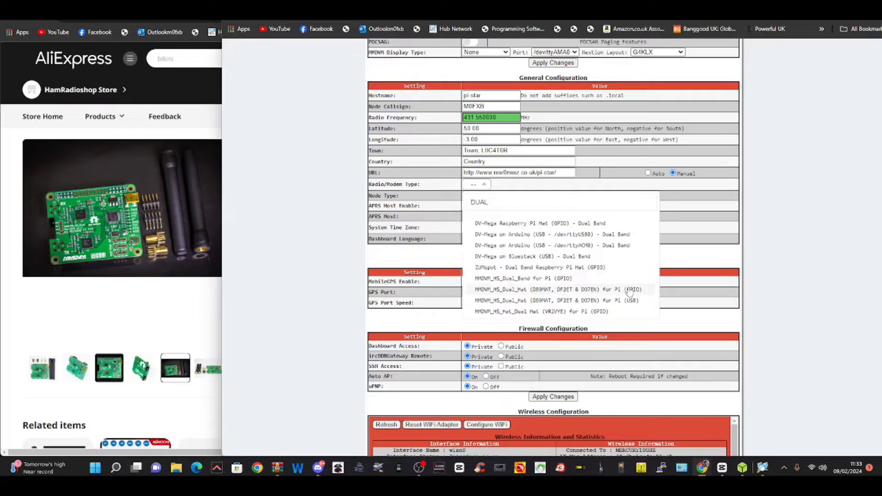
pyautogui.click(557, 289)
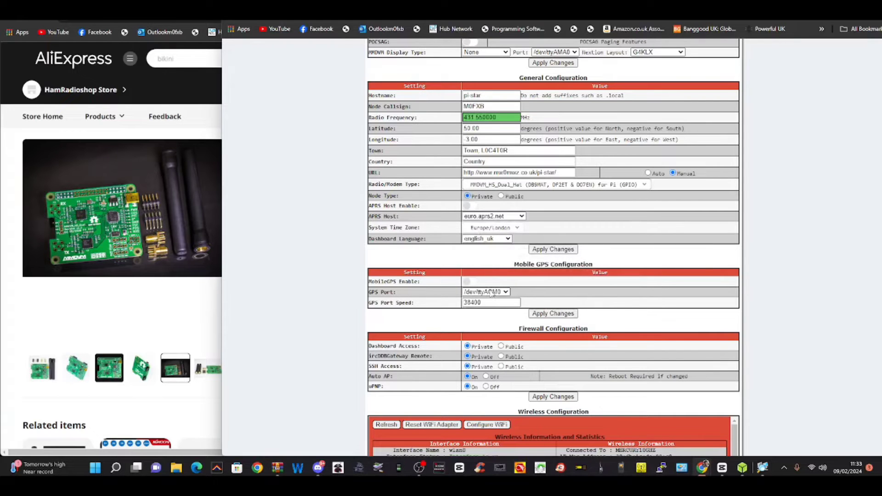
pyautogui.scroll(-3)
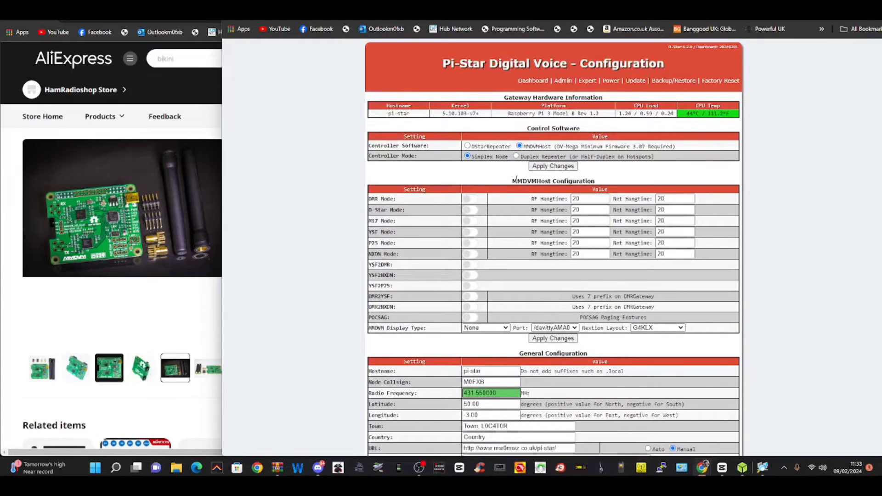
# - Enable DMR mode and set the MMDVM display to OLED Type 3
pyautogui.click(471, 199)
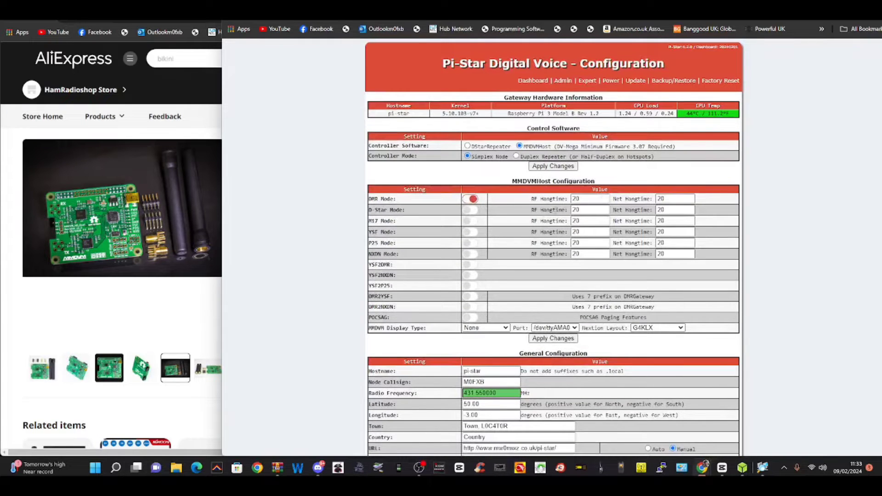
pyautogui.click(484, 327)
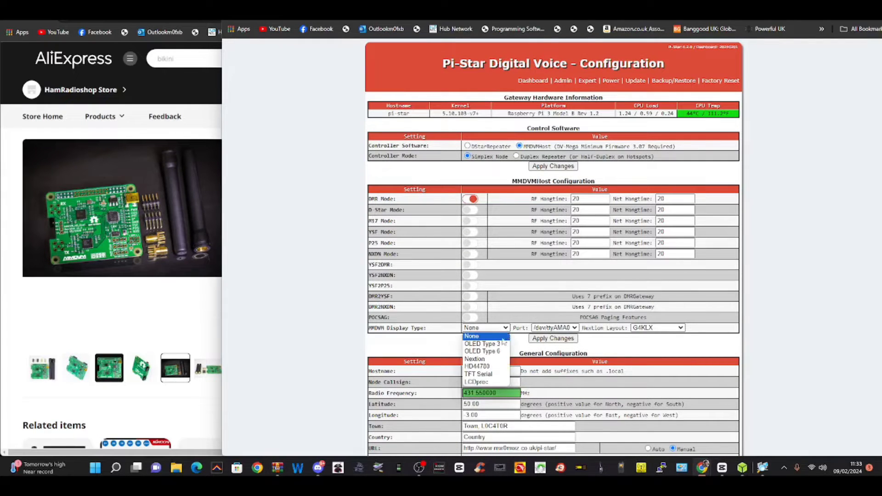
pyautogui.click(482, 344)
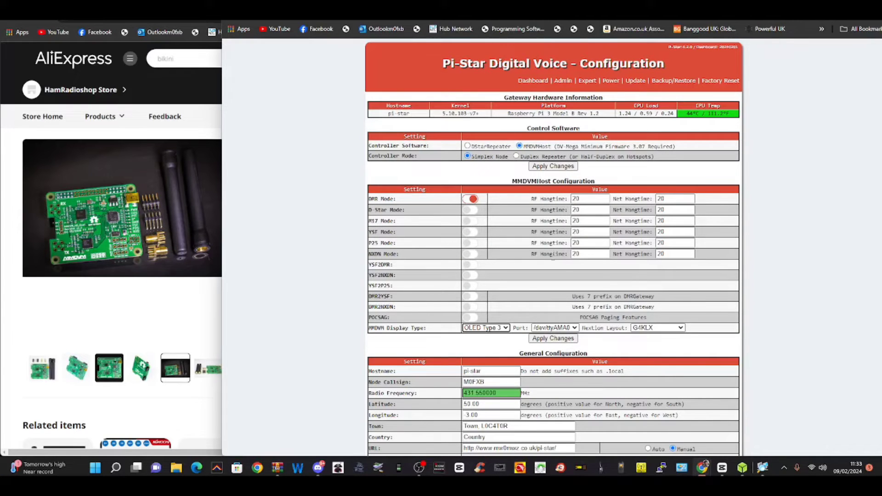
pyautogui.scroll(-3)
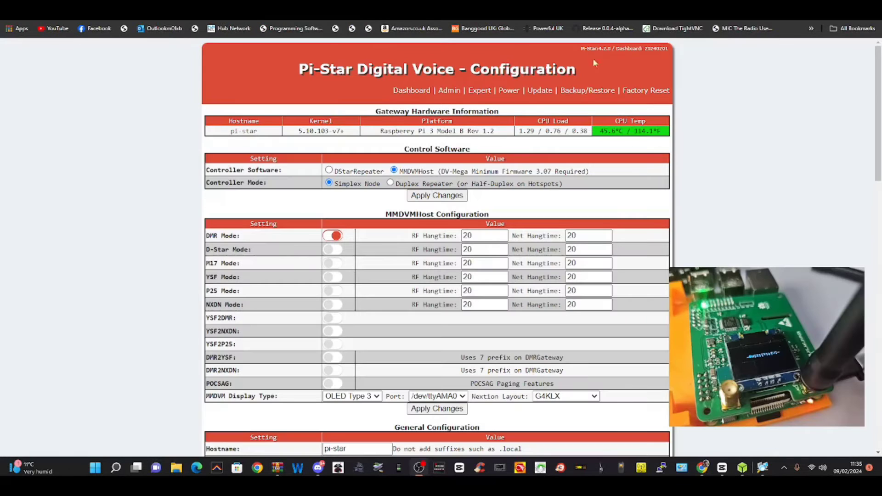
pyautogui.moveTo(424, 233)
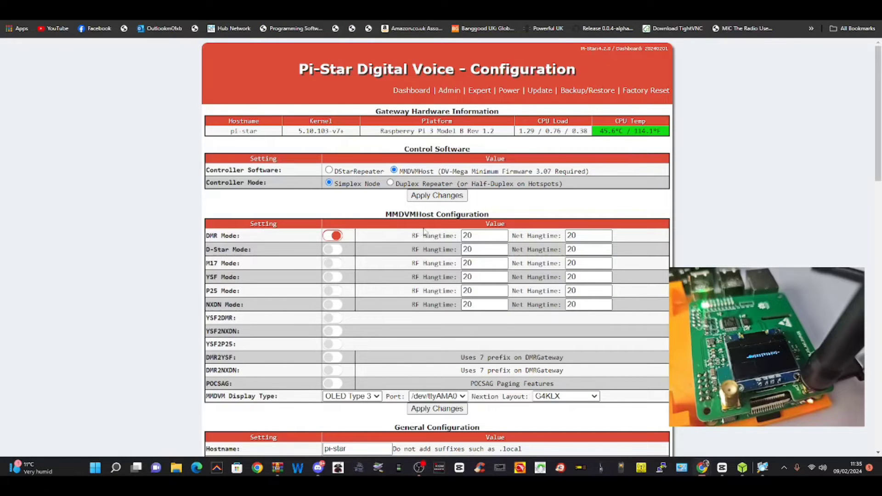
pyautogui.scroll(-3)
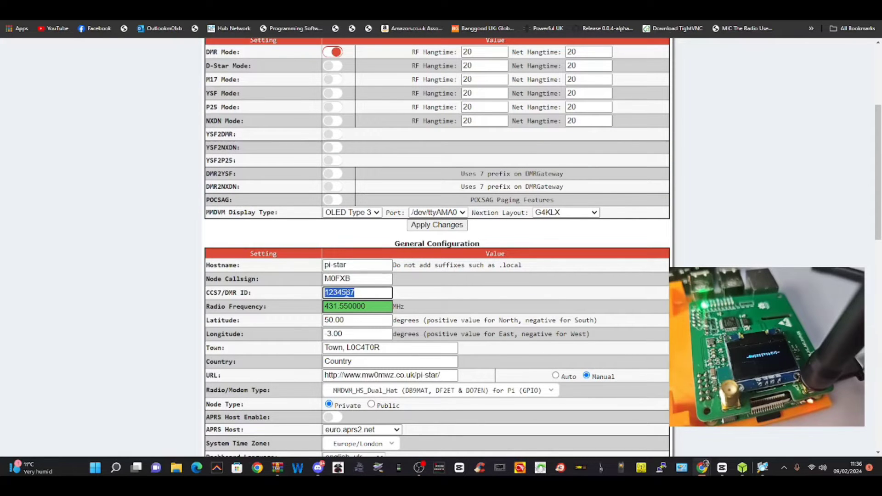
pyautogui.write('234143')
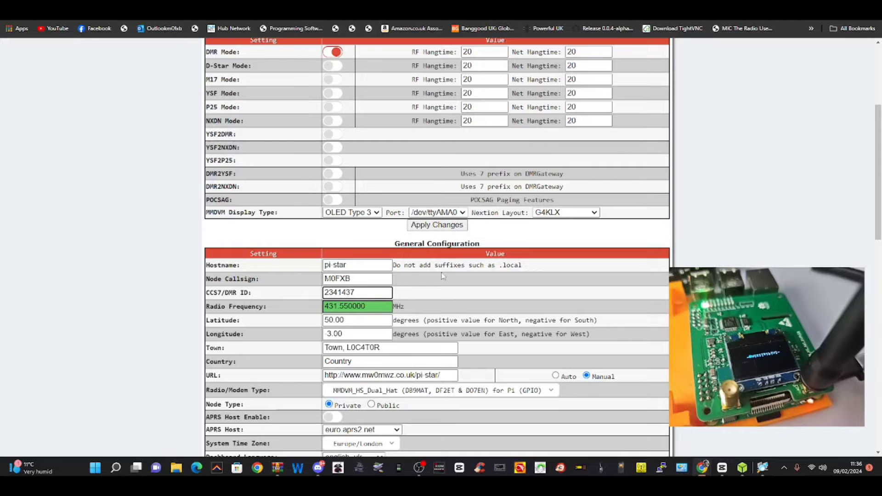
pyautogui.scroll(-3)
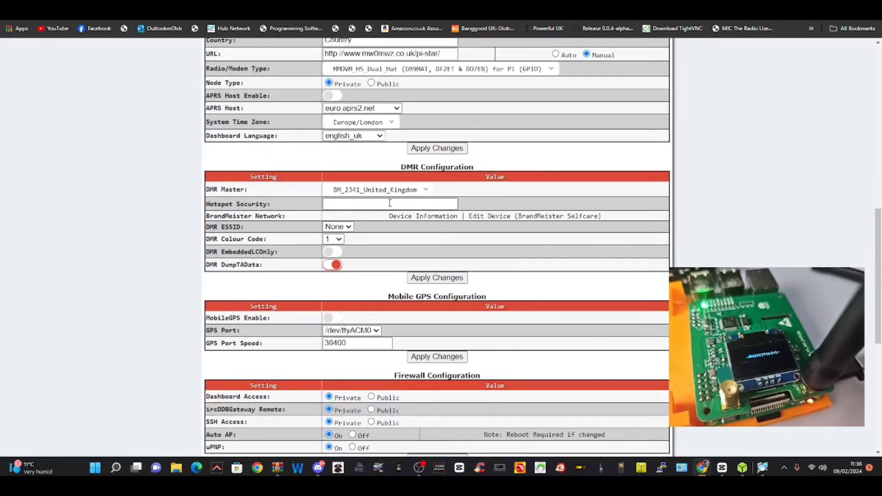
pyautogui.click(389, 204)
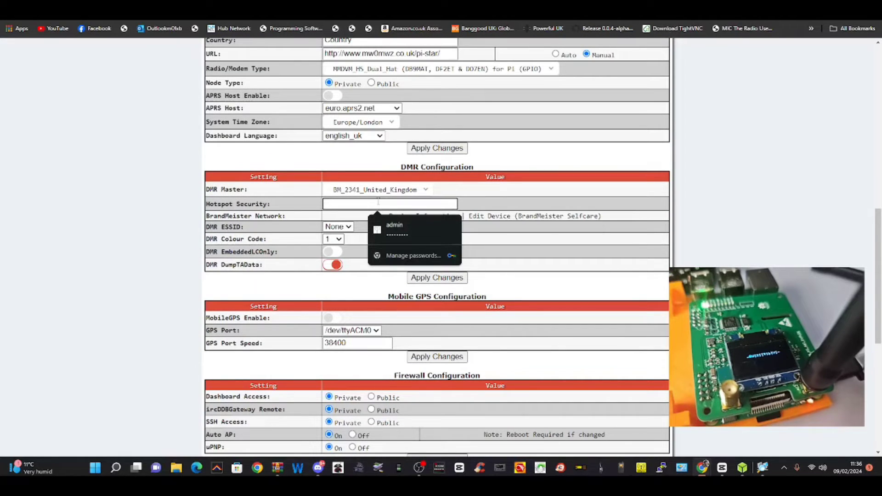
pyautogui.write('••••')
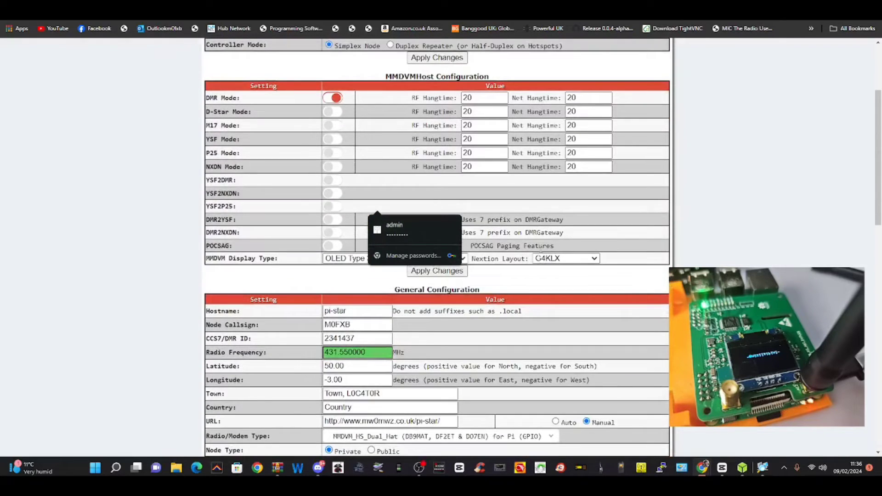
pyautogui.scroll(-3)
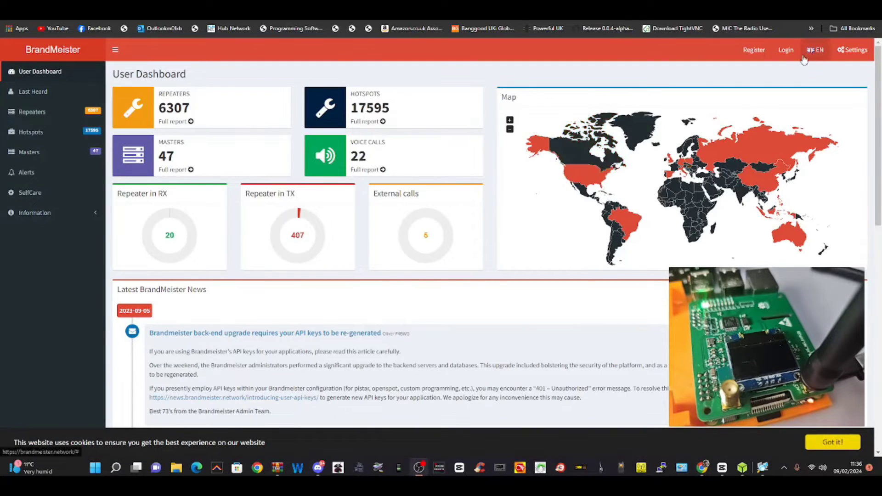
# - Sign in to BrandMeister and reach the SelfCare Hotspot Security settings
pyautogui.click(786, 50)
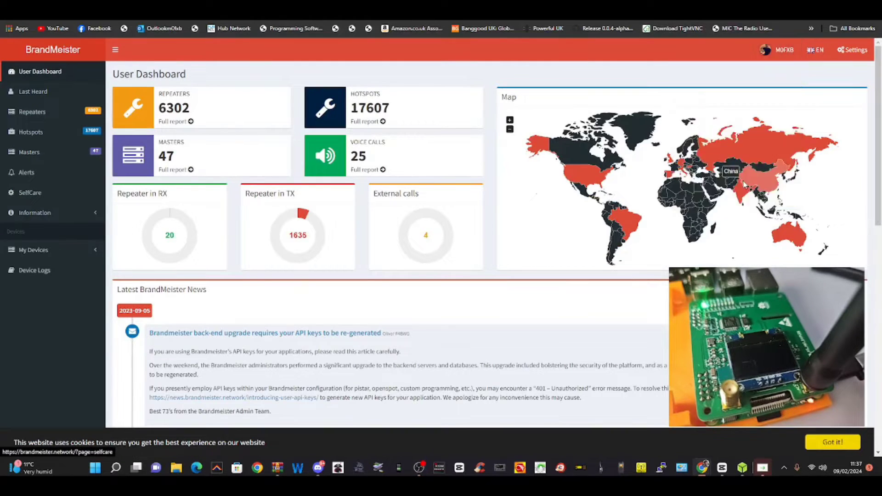
pyautogui.click(29, 192)
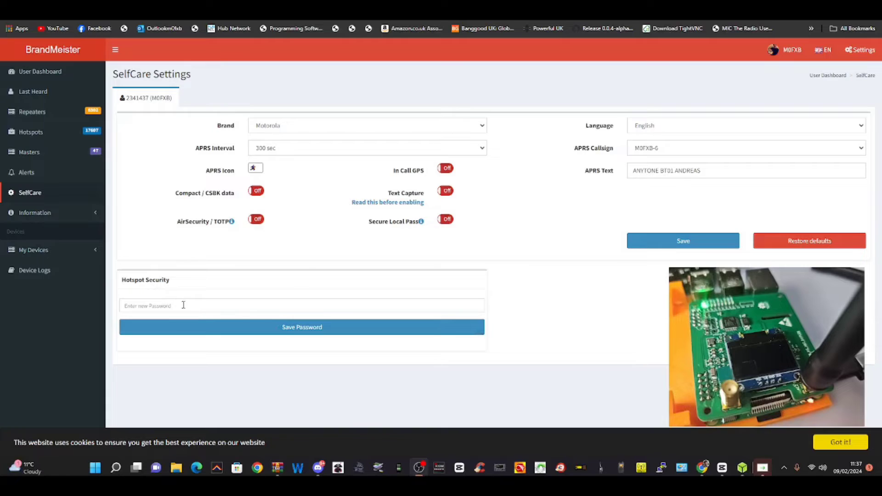
pyautogui.moveTo(466, 152)
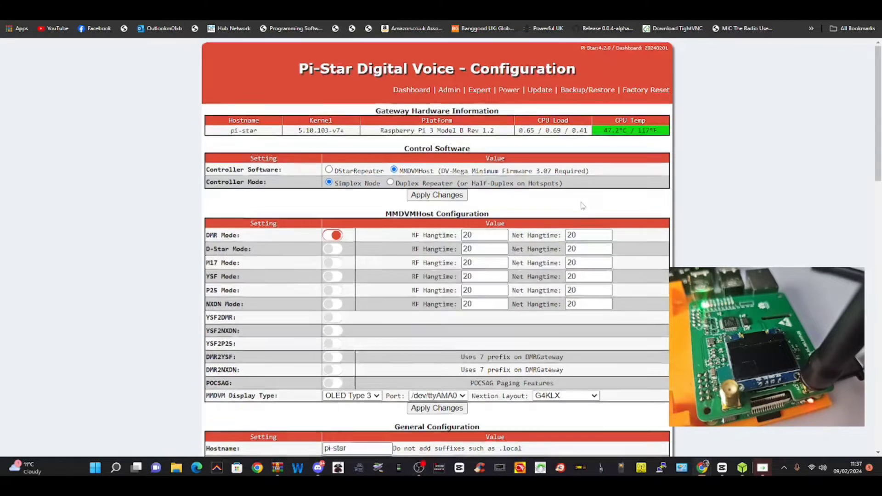
# - Review Hotspot Security and DMR ESSID, then apply the updated DMR settings
pyautogui.scroll(-3)
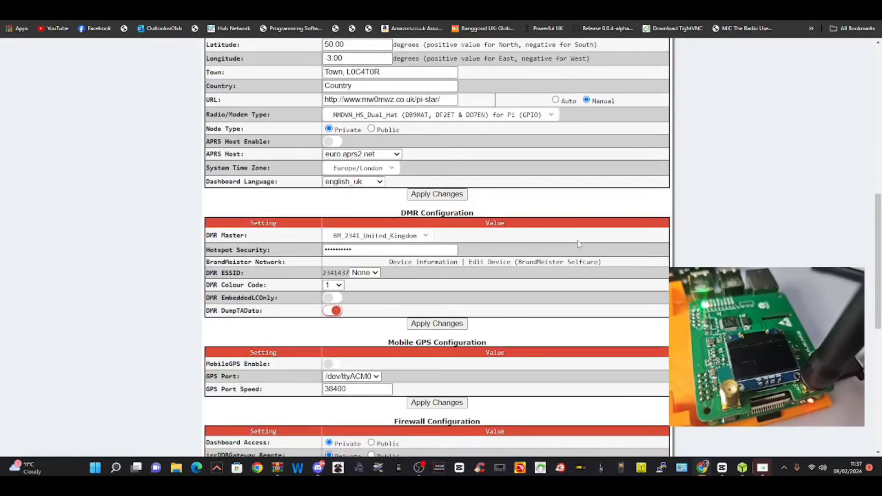
pyautogui.scroll(3)
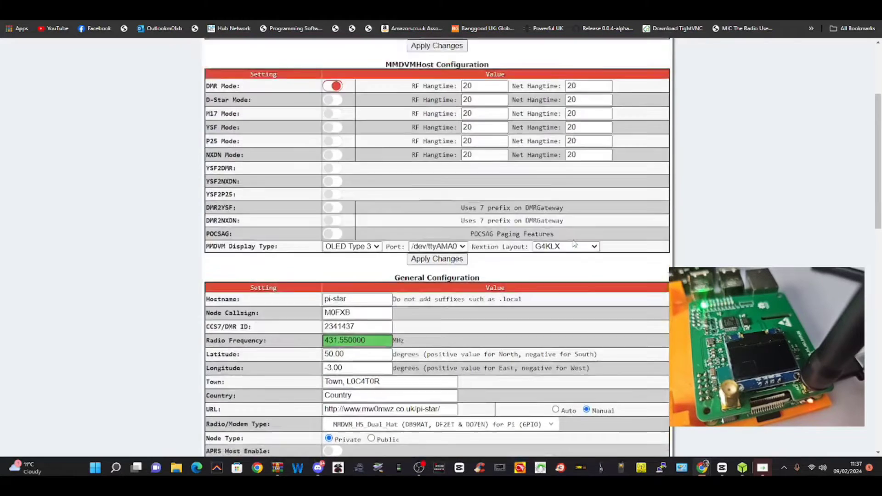
pyautogui.scroll(3)
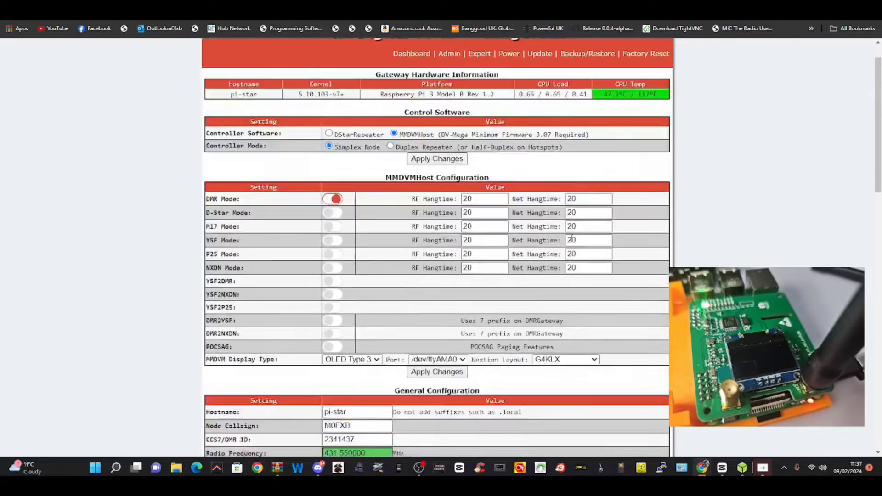
pyautogui.scroll(-3)
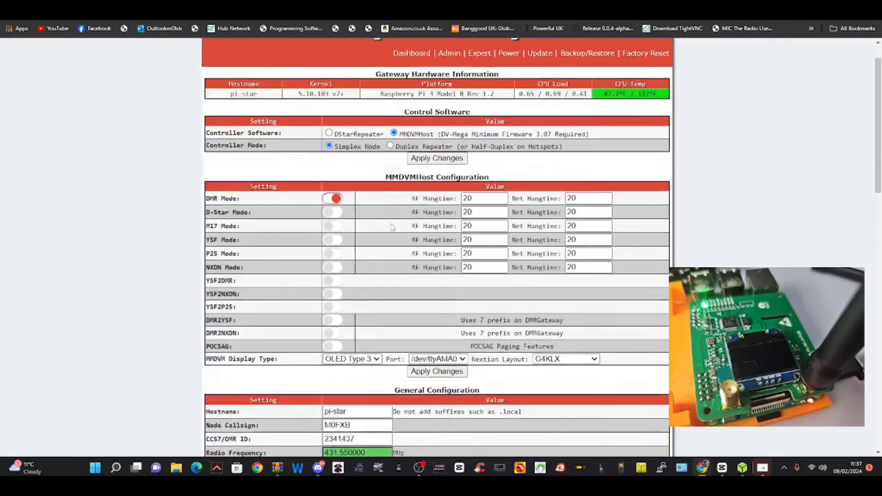
pyautogui.click(412, 54)
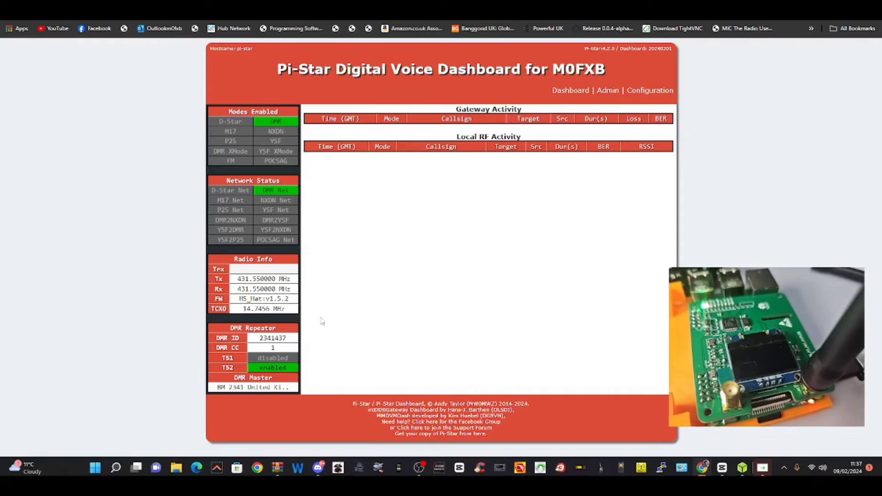
pyautogui.moveTo(803, 159)
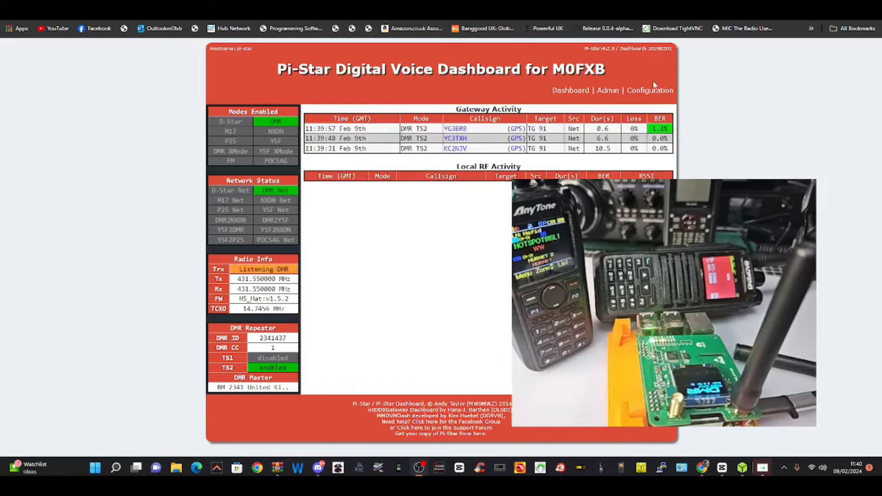
# - Return to the hotspot Configuration page after the DMR talkgroup 91 traffic
pyautogui.click(649, 90)
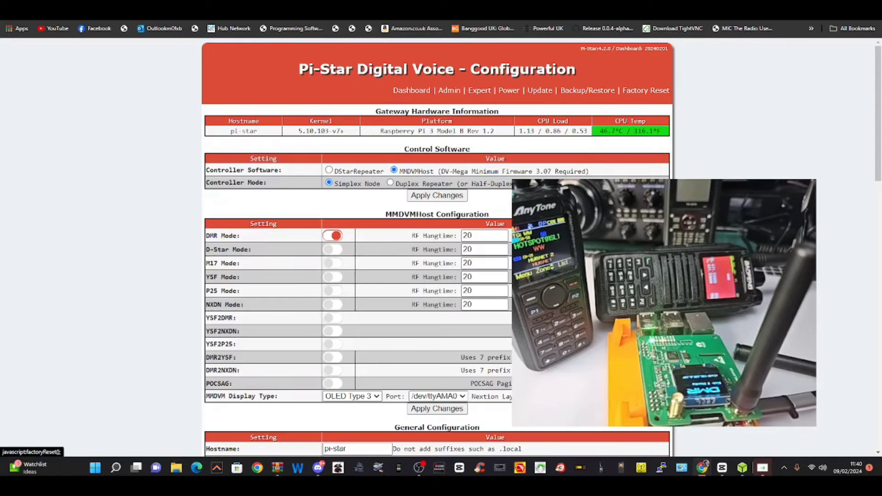
pyautogui.scroll(-3)
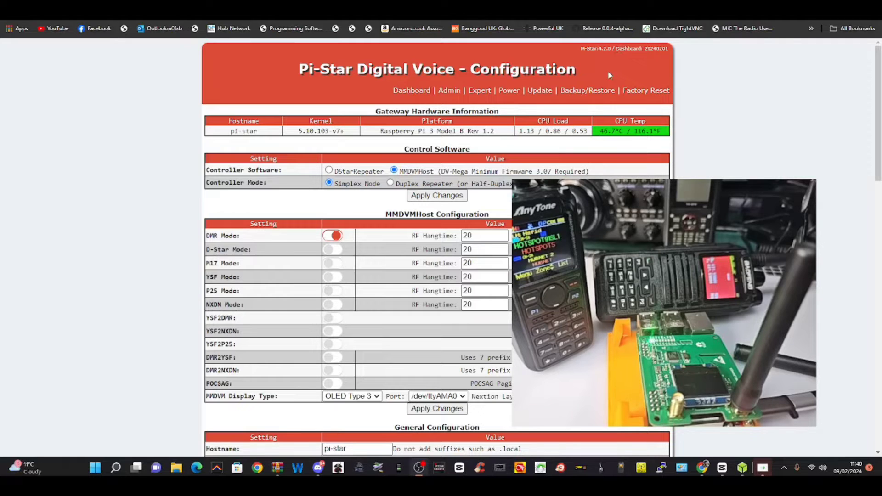
pyautogui.moveTo(509, 99)
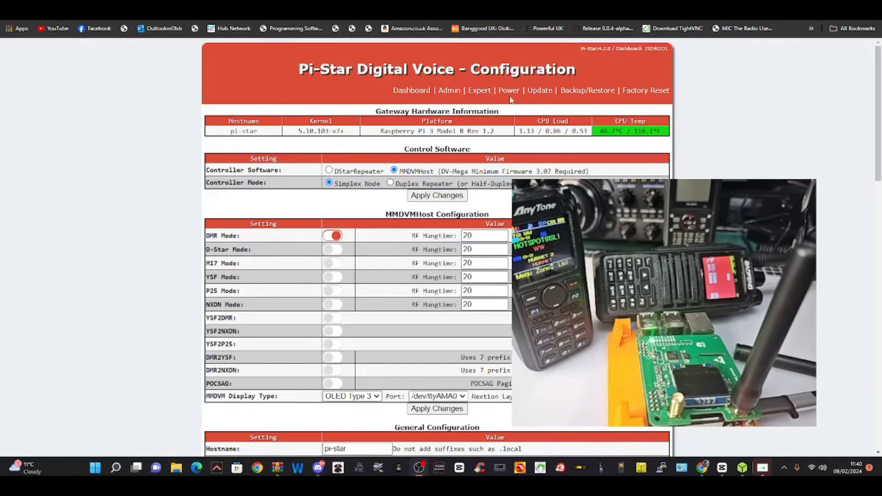
# - Start the Pi-Star software update from the Configuration menu
pyautogui.click(540, 90)
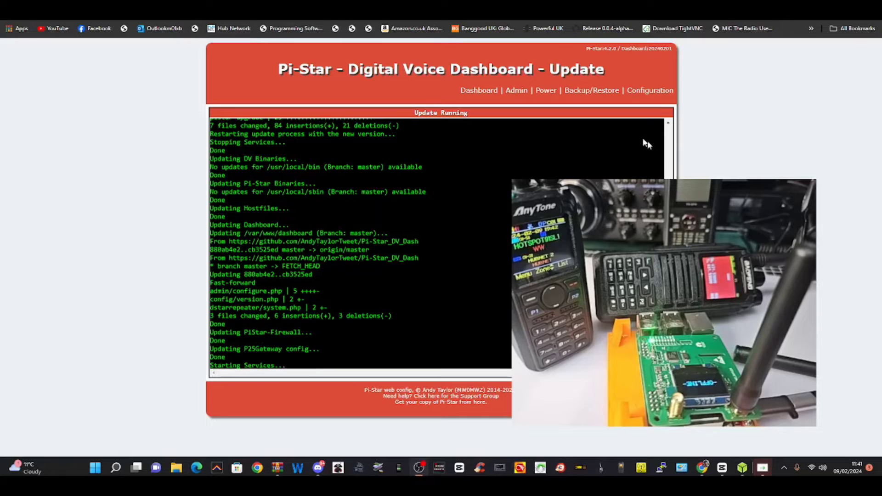
pyautogui.moveTo(702, 132)
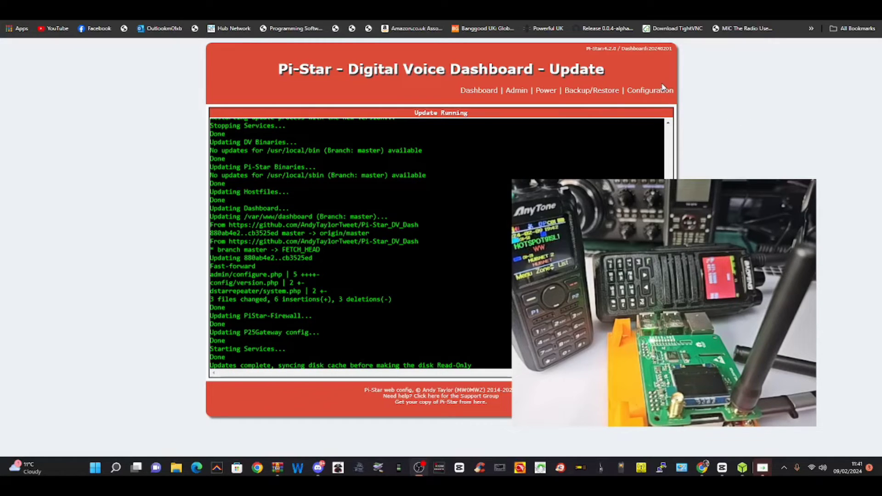
pyautogui.moveTo(660, 67)
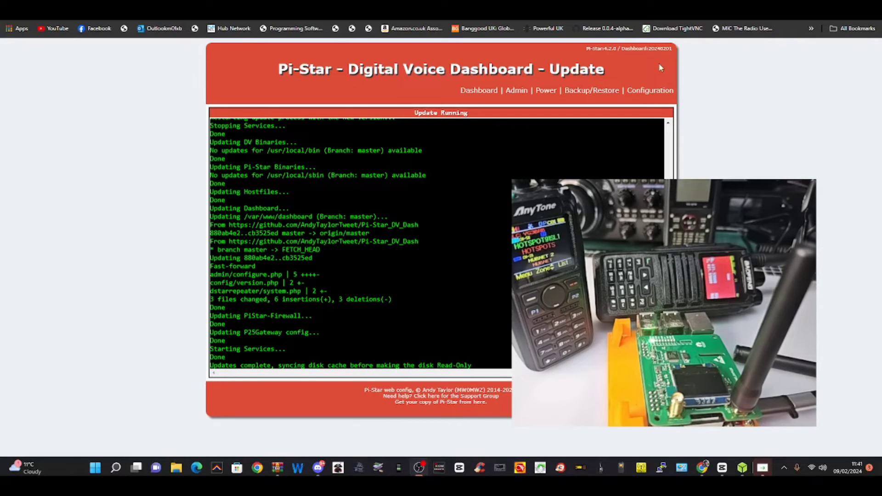
pyautogui.moveTo(732, 84)
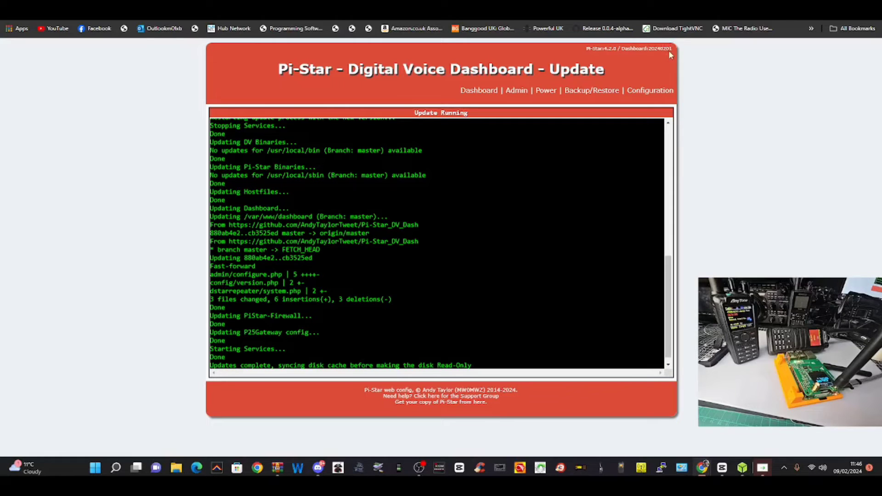
pyautogui.moveTo(304, 247)
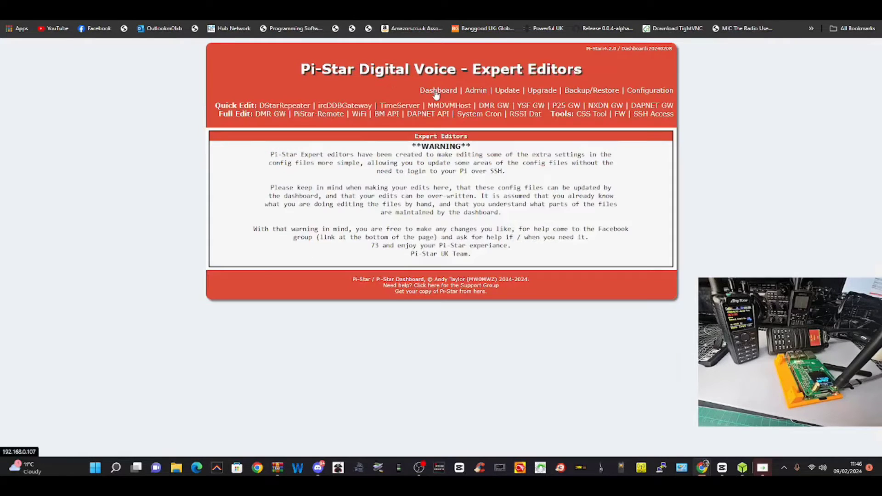
pyautogui.click(541, 90)
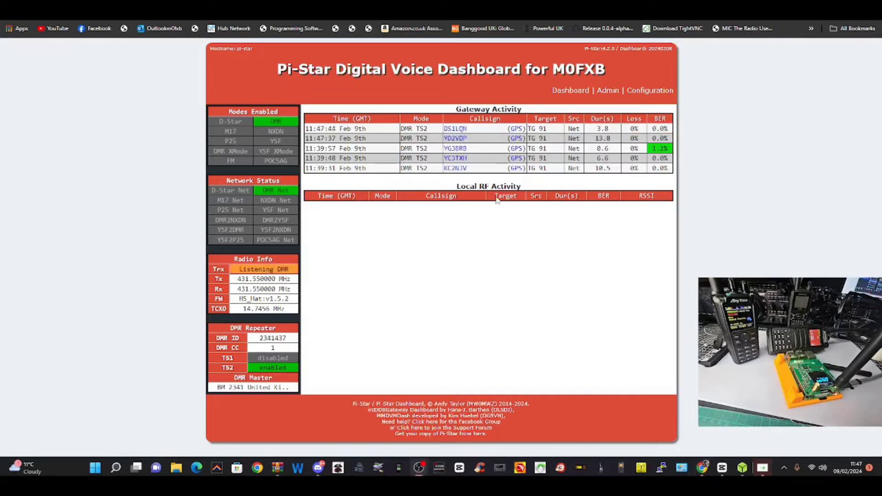
pyautogui.moveTo(649, 90)
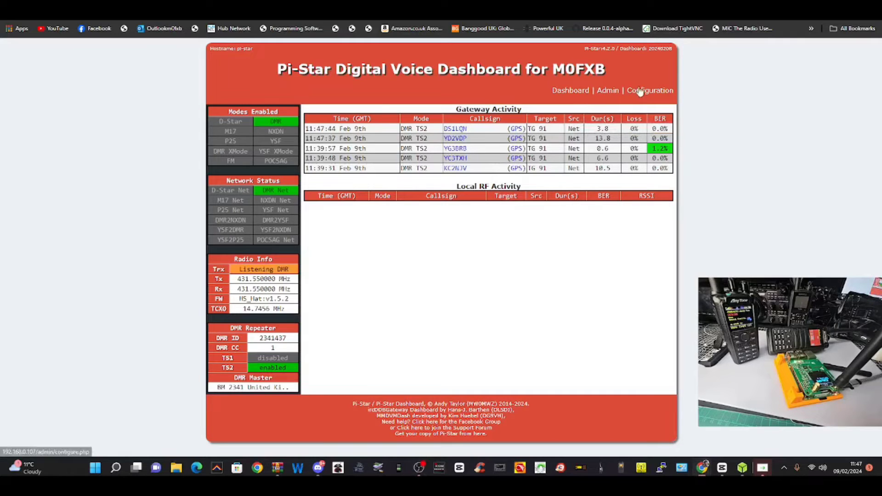
pyautogui.click(649, 90)
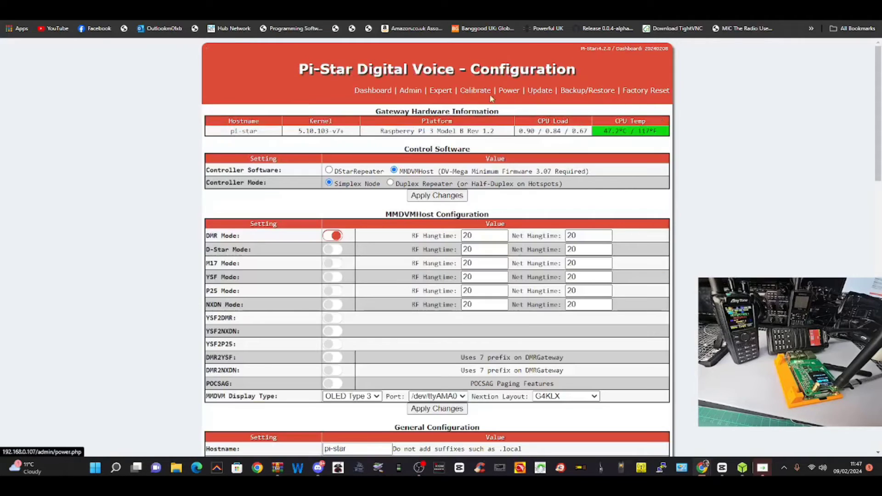
pyautogui.click(440, 90)
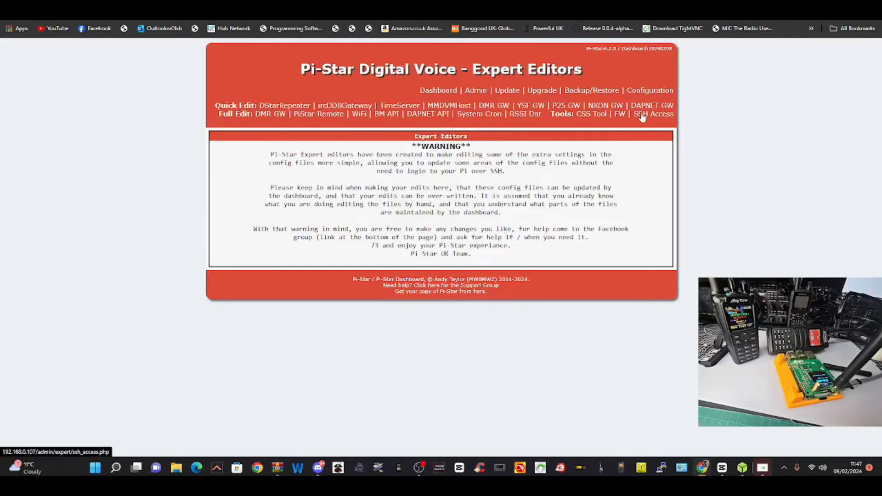
# - Log in to the hotspot SSH session and run 'sudo pistar-modemupgrade hs_dual_hat'
pyautogui.click(653, 114)
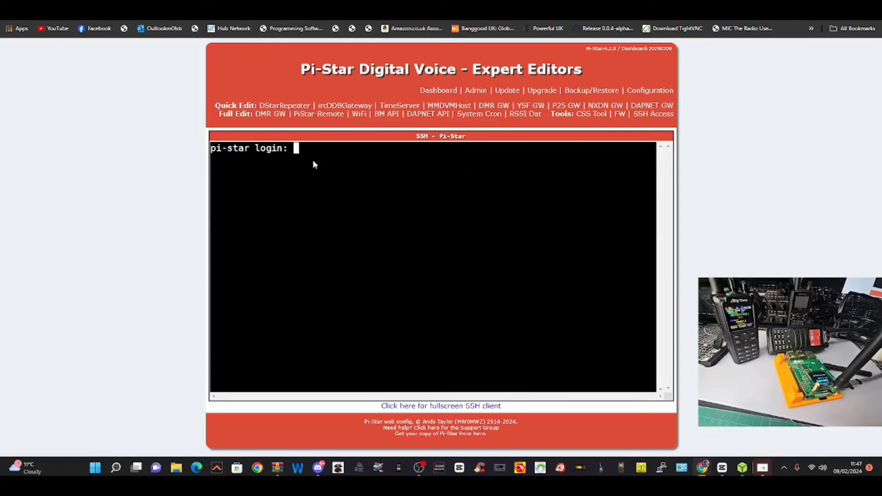
pyautogui.write('pi-sta')
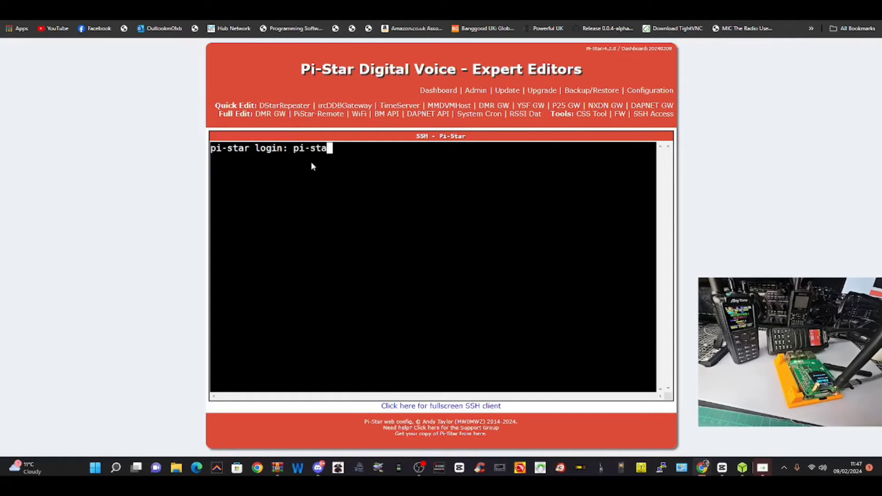
pyautogui.write('r')
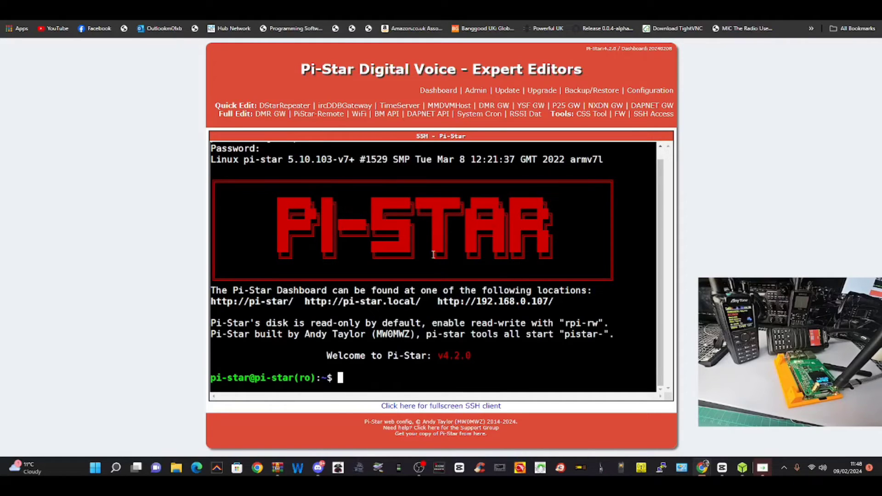
pyautogui.rightClick(388, 254)
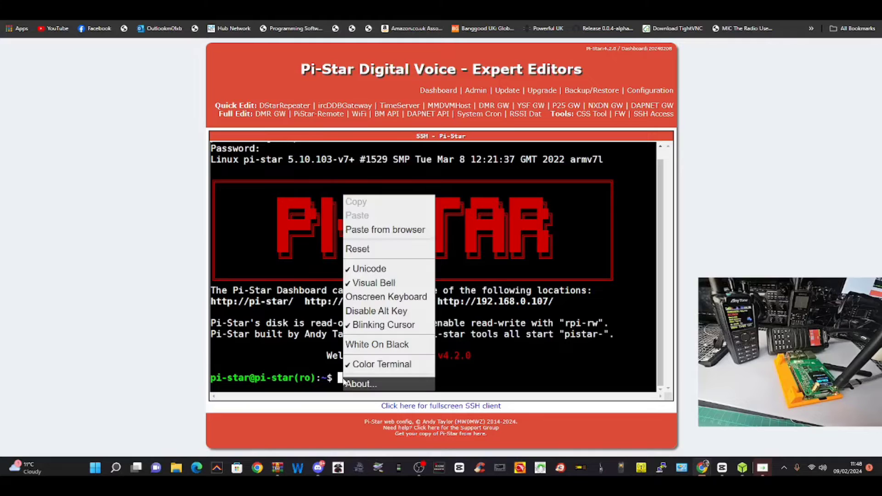
pyautogui.click(385, 230)
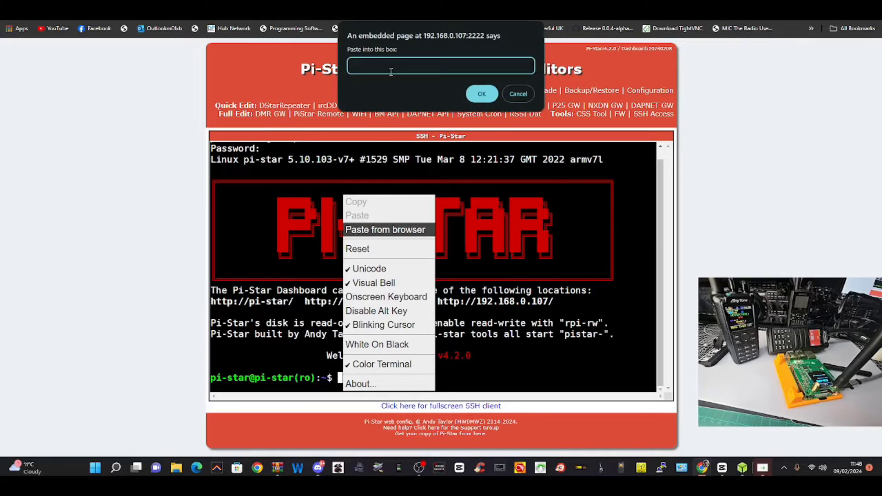
pyautogui.write('sudo pistar-modemupgrade hs_dual_hat')
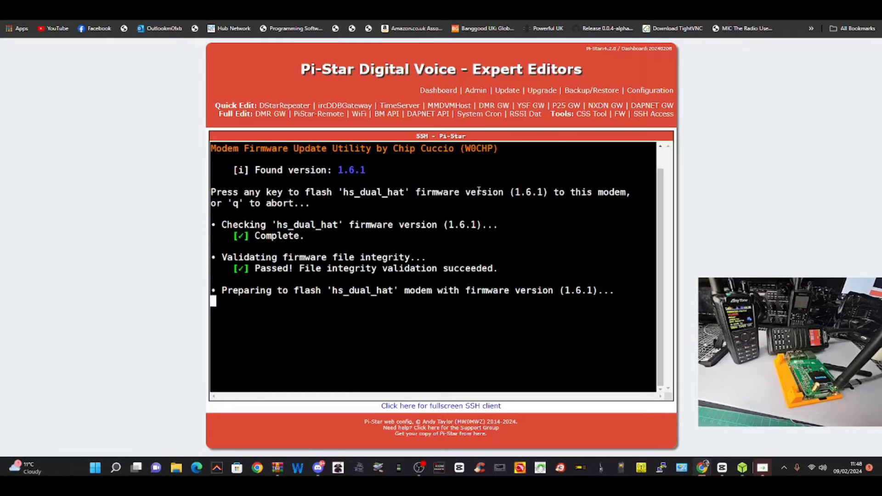
# - Confirm flashing firmware 1.6.1 to the modem, then leave the SSH page
pyautogui.press('enter')
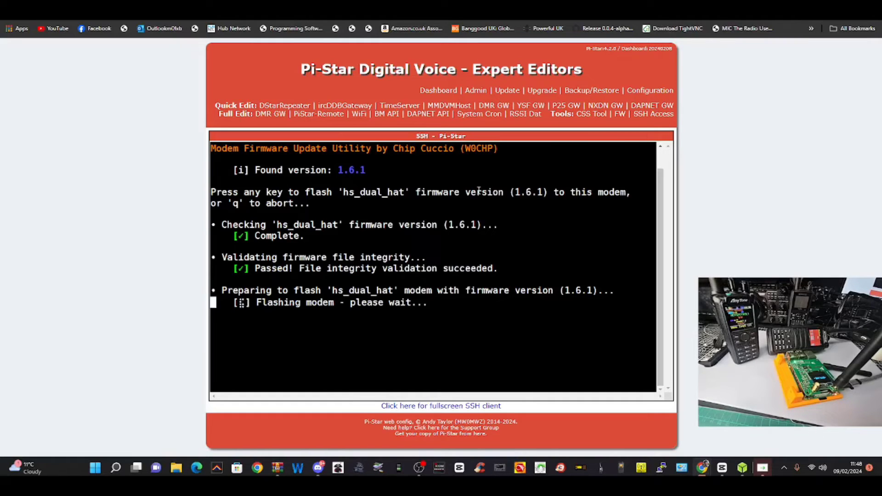
pyautogui.moveTo(55, 375)
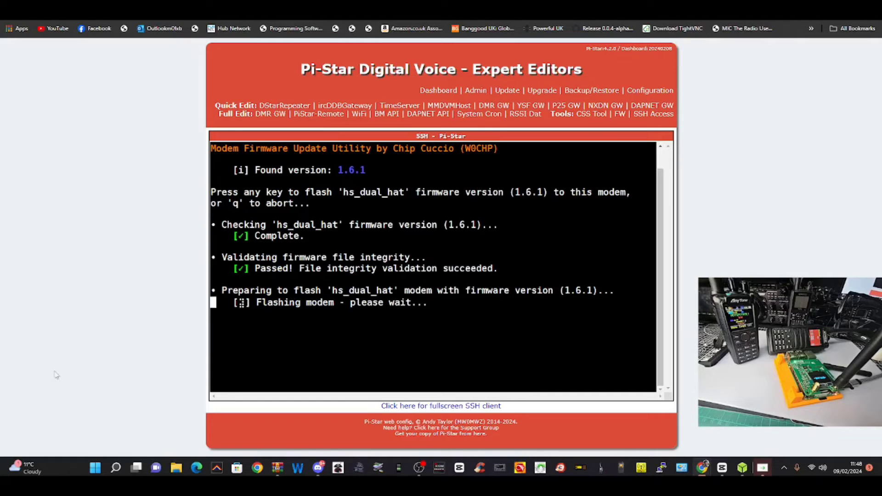
pyautogui.moveTo(559, 350)
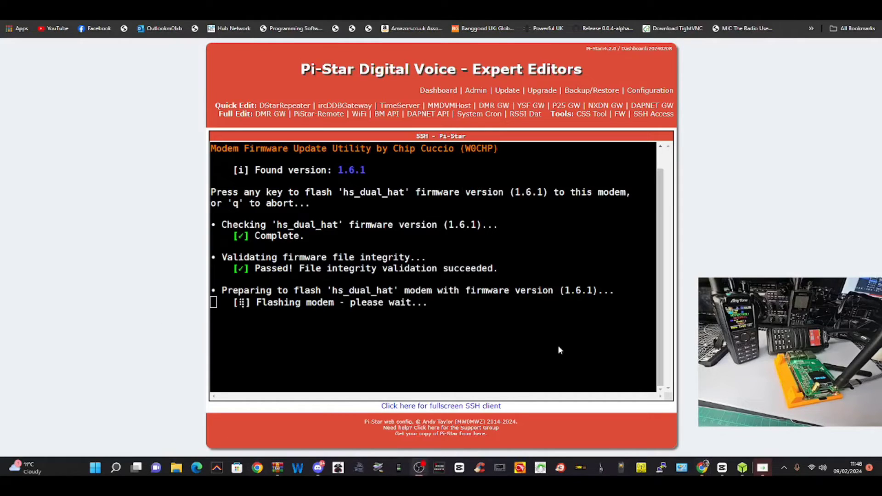
pyautogui.moveTo(602, 172)
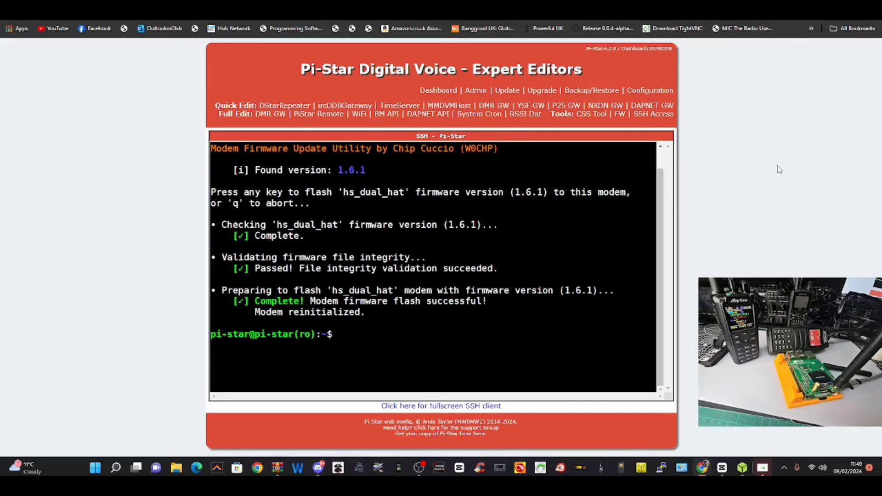
pyautogui.moveTo(487, 254)
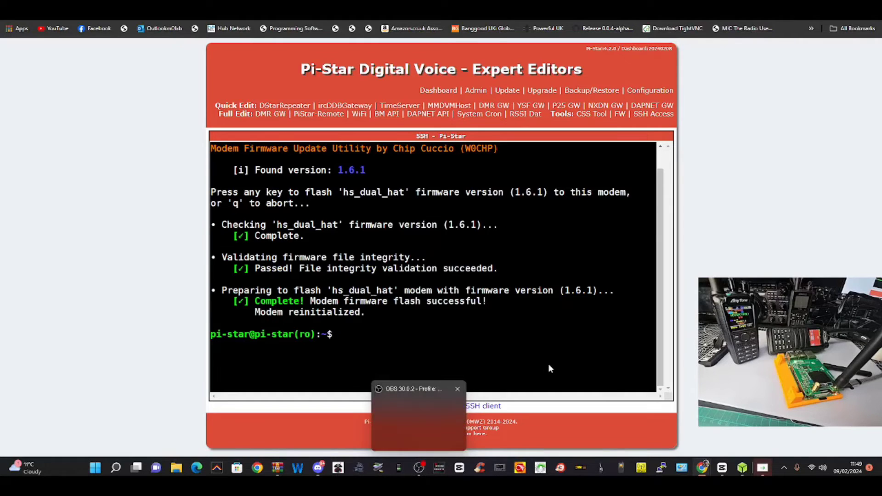
pyautogui.click(457, 388)
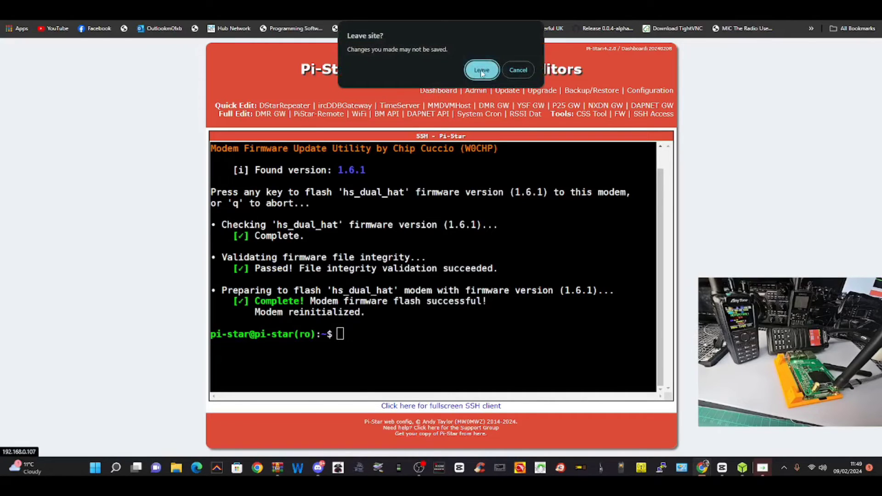
# - Confirm leaving the SSH page to return to the dashboard showing HS_Hat v1.6.1
pyautogui.click(481, 69)
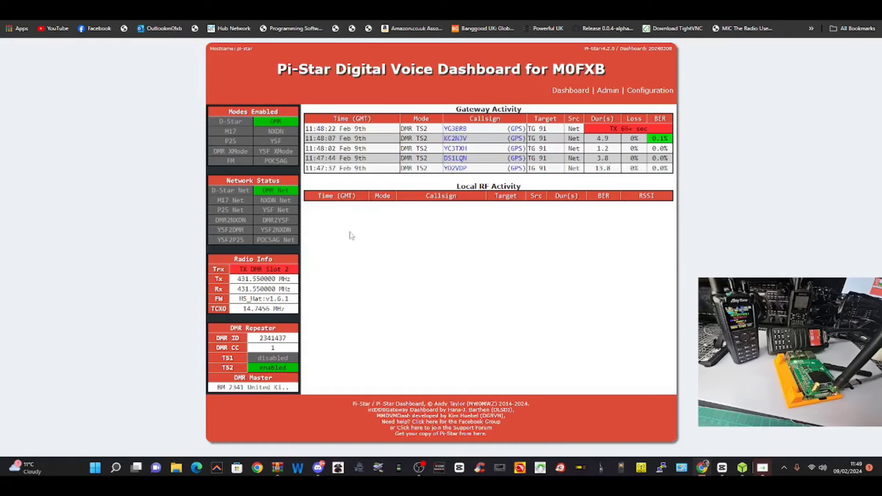
pyautogui.moveTo(273, 249)
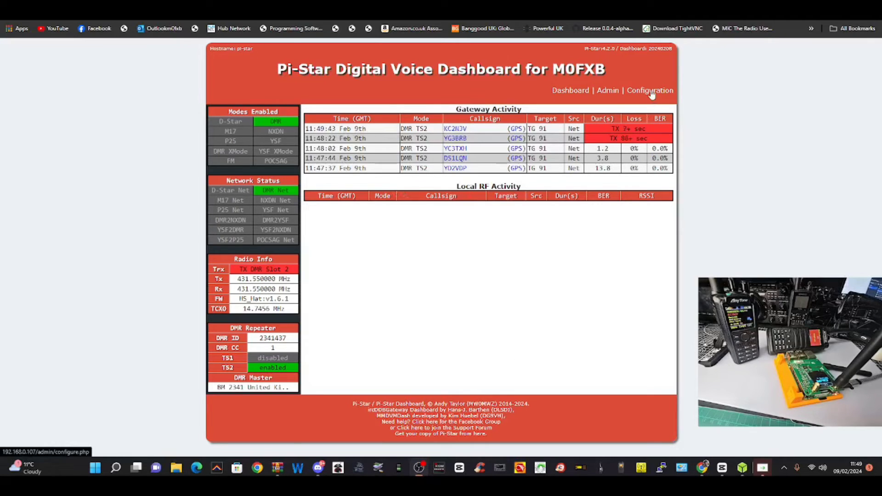
# - Enable M17 Mode and disable DMR Mode under MMDVMHost Configuration, then apply the changes
pyautogui.click(649, 90)
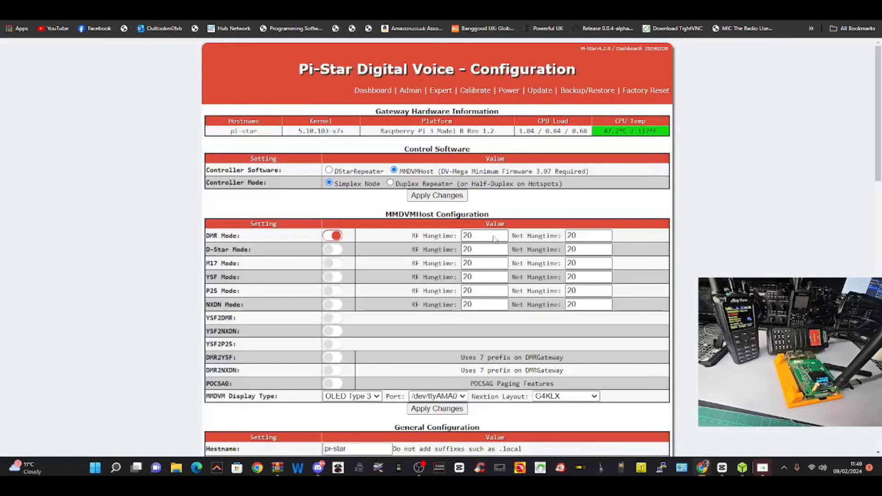
pyautogui.moveTo(94, 244)
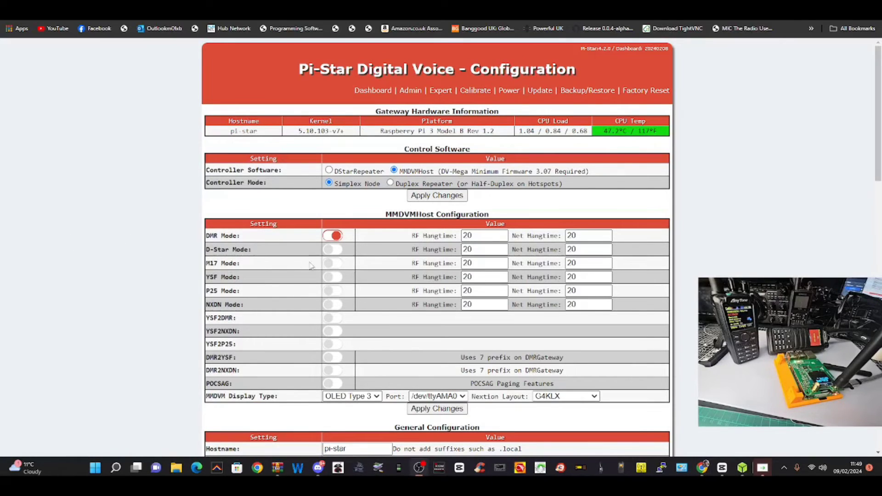
pyautogui.click(331, 263)
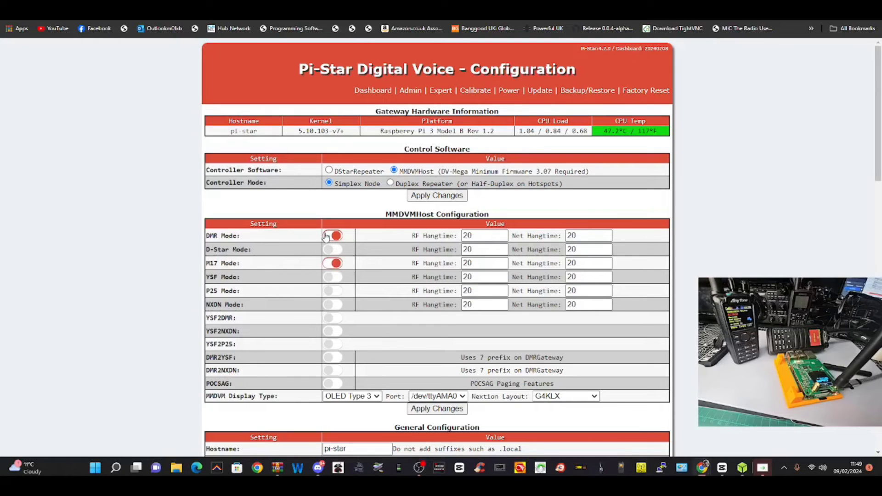
pyautogui.click(332, 235)
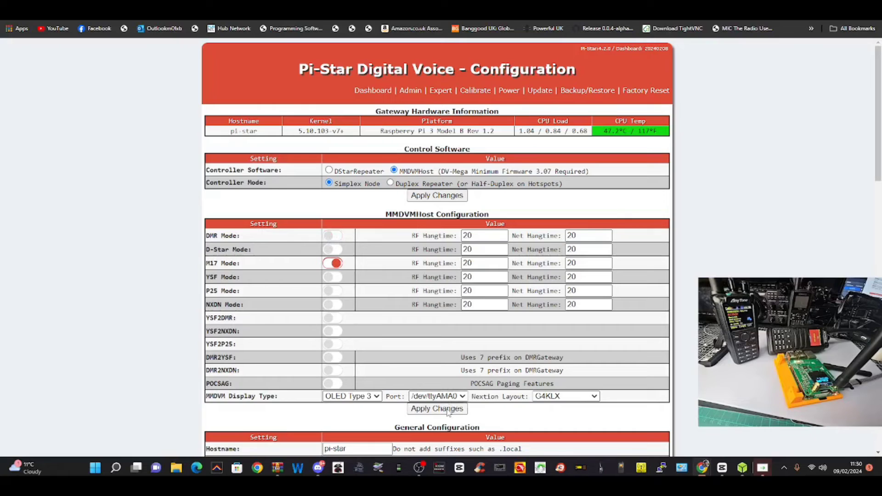
pyautogui.click(437, 407)
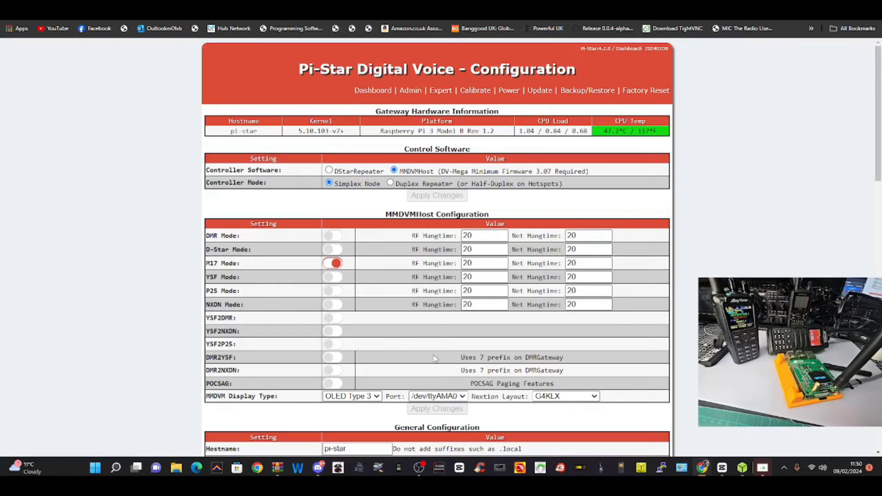
pyautogui.click(437, 408)
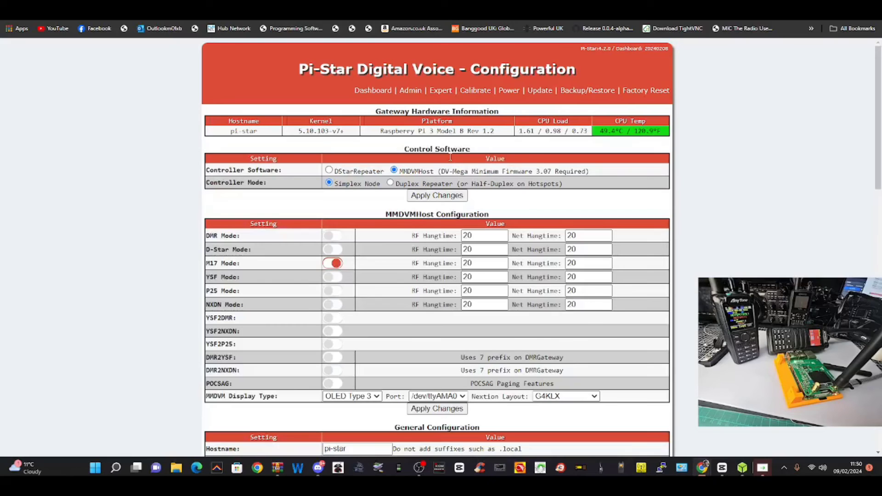
# - Choose M17-M17 as the M17 Startup Host on module C in the M17 Configuration section
pyautogui.scroll(-3)
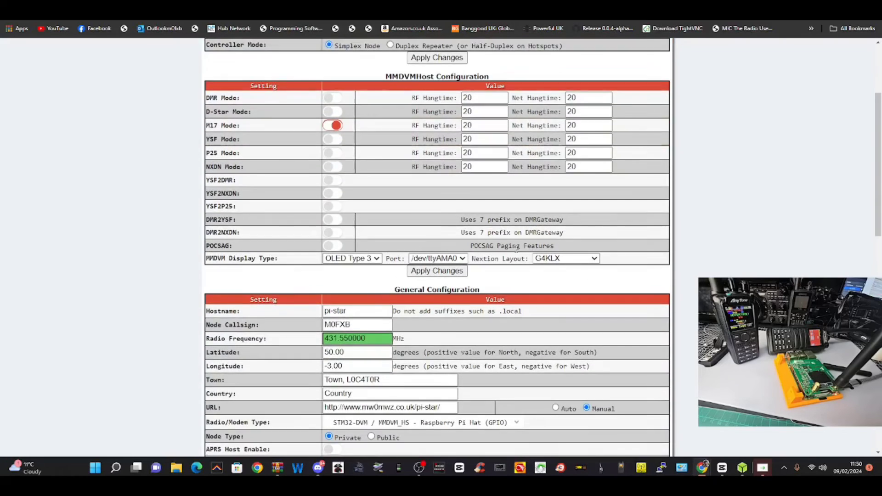
pyautogui.scroll(-3)
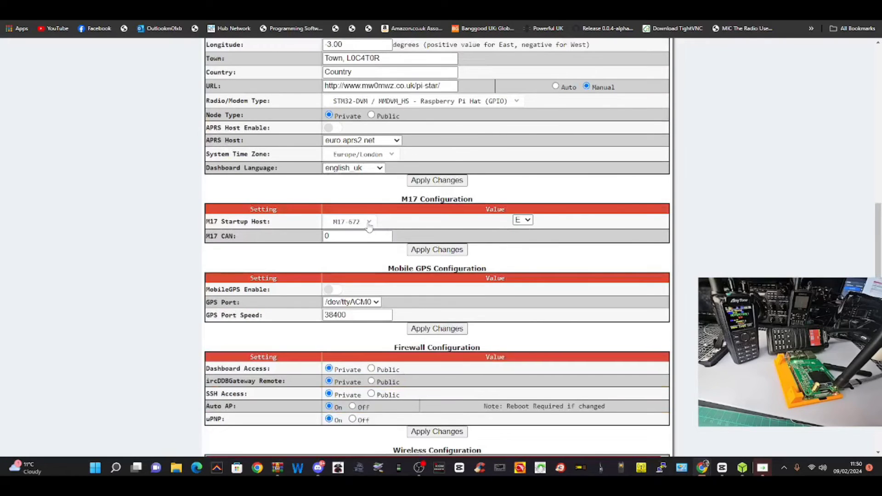
pyautogui.moveTo(371, 235)
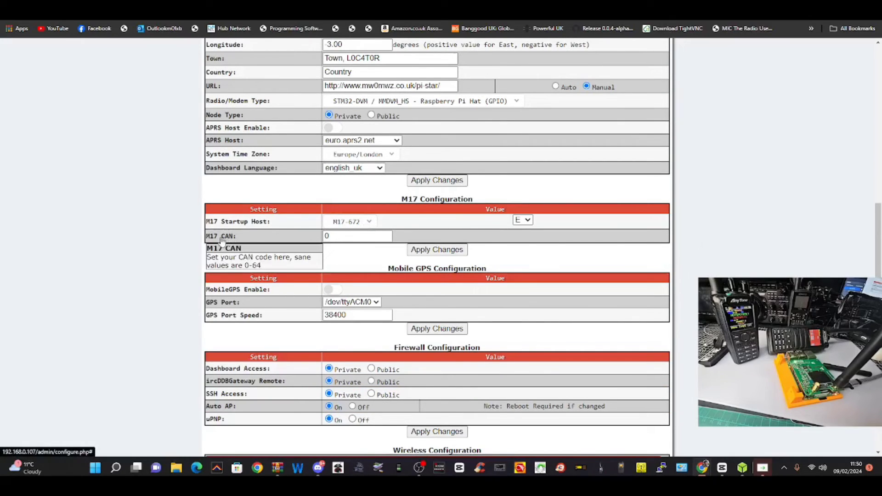
pyautogui.moveTo(321, 228)
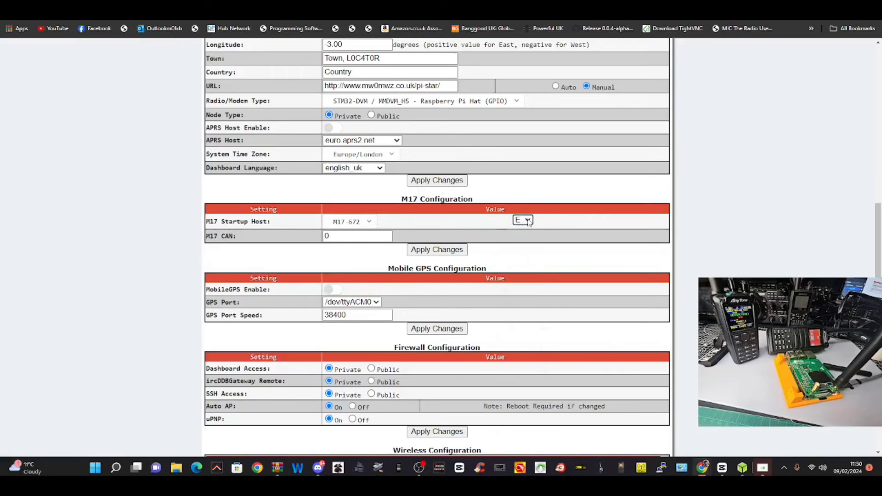
pyautogui.click(350, 221)
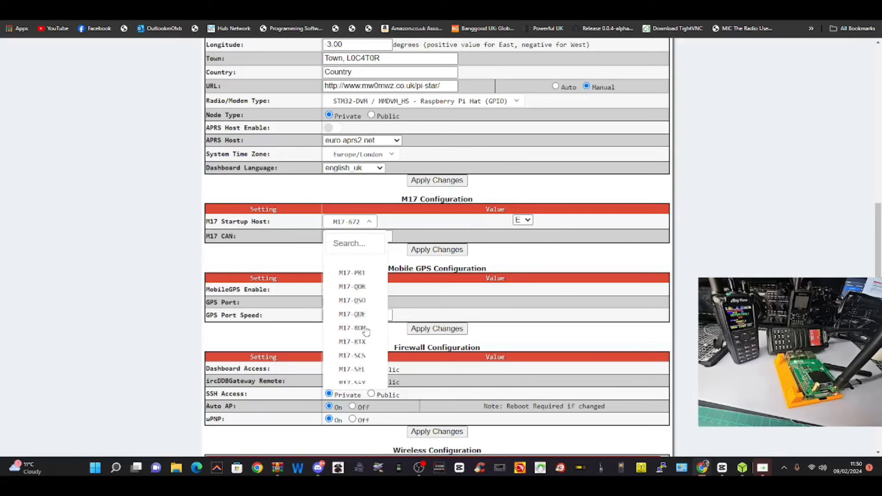
pyautogui.scroll(-3)
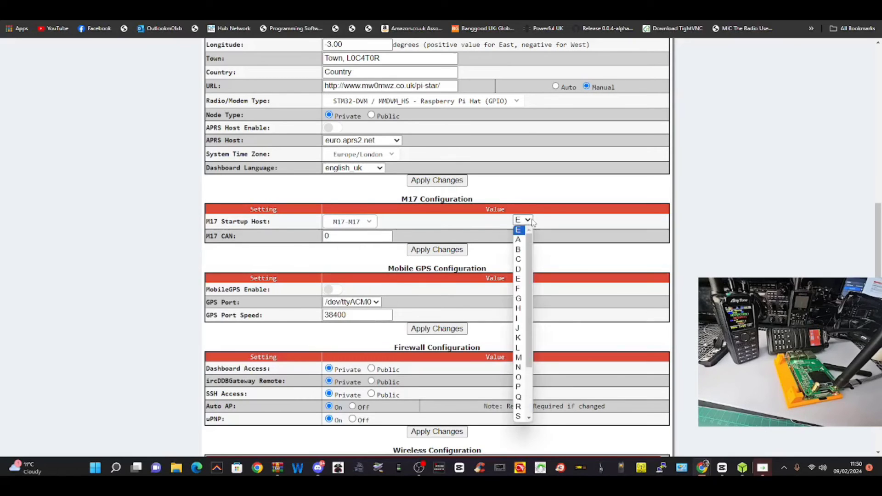
pyautogui.click(518, 259)
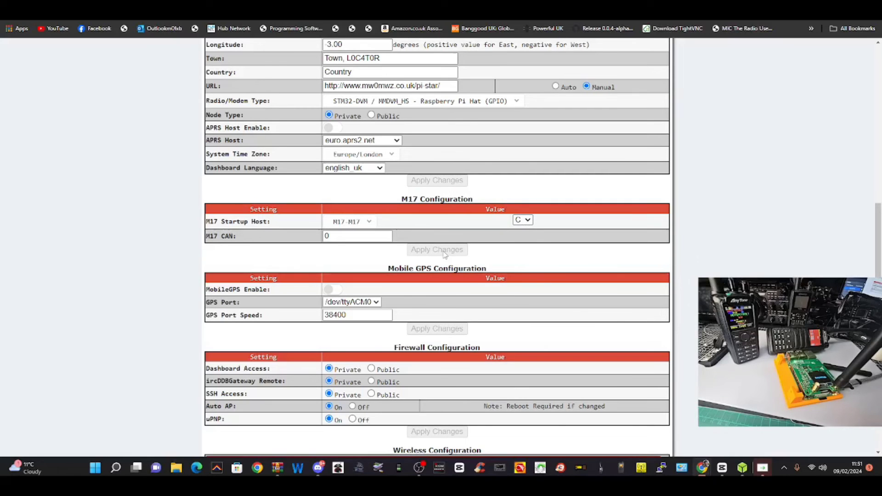
pyautogui.scroll(-3)
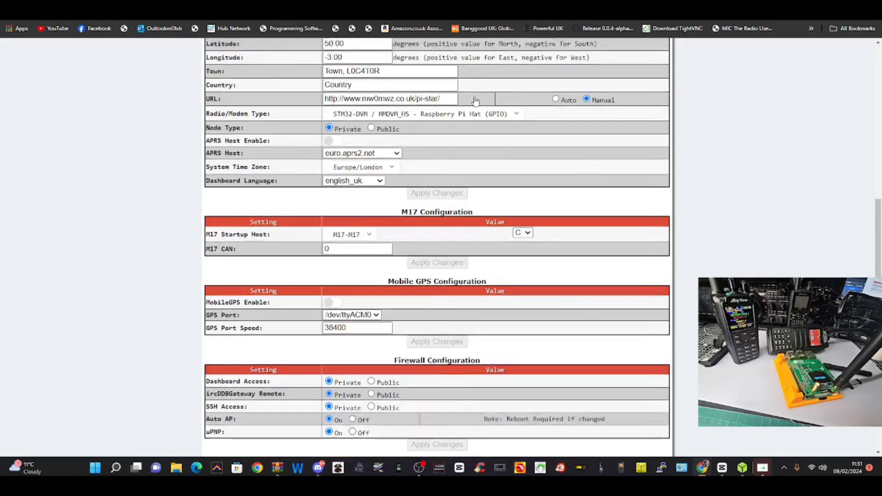
pyautogui.scroll(3)
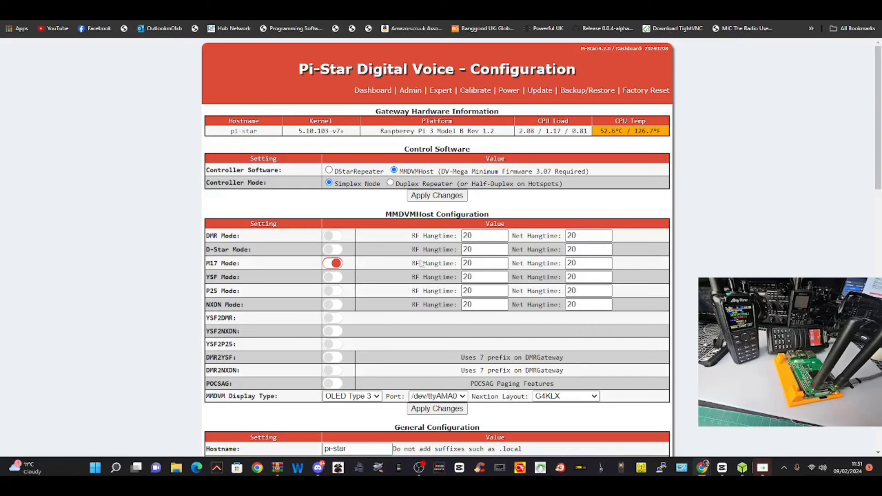
# - Return to the Dashboard to confirm M17 mode and M17 Net active on M17-M17 C
pyautogui.click(372, 90)
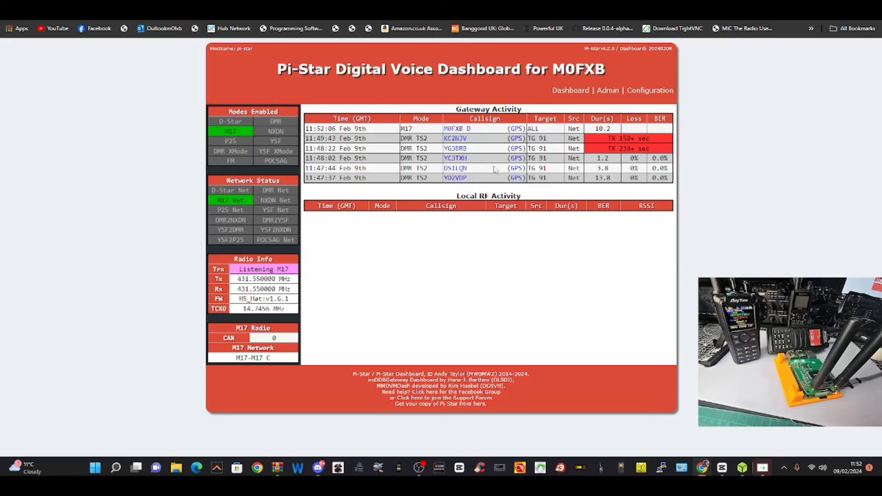
pyautogui.moveTo(444, 270)
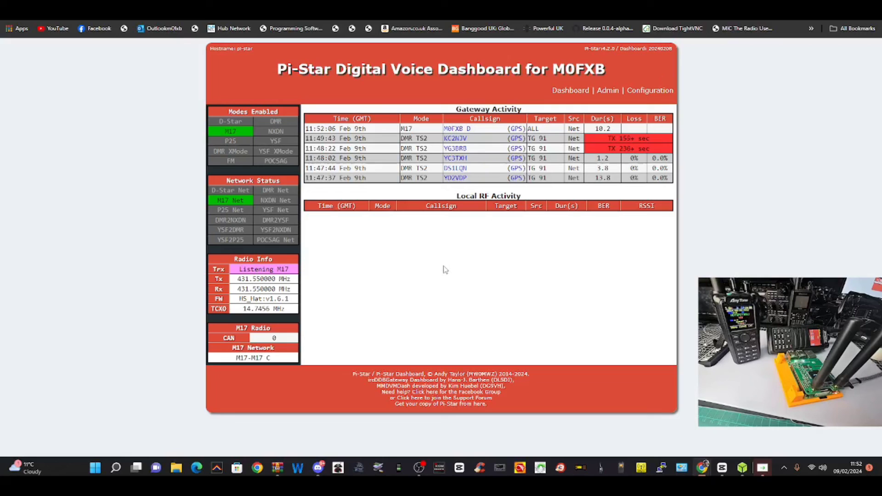
pyautogui.moveTo(419, 467)
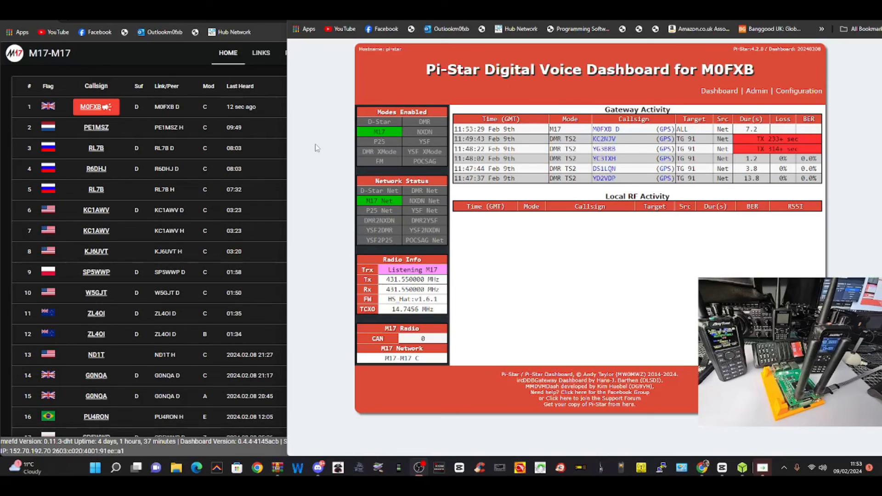
pyautogui.moveTo(345, 22)
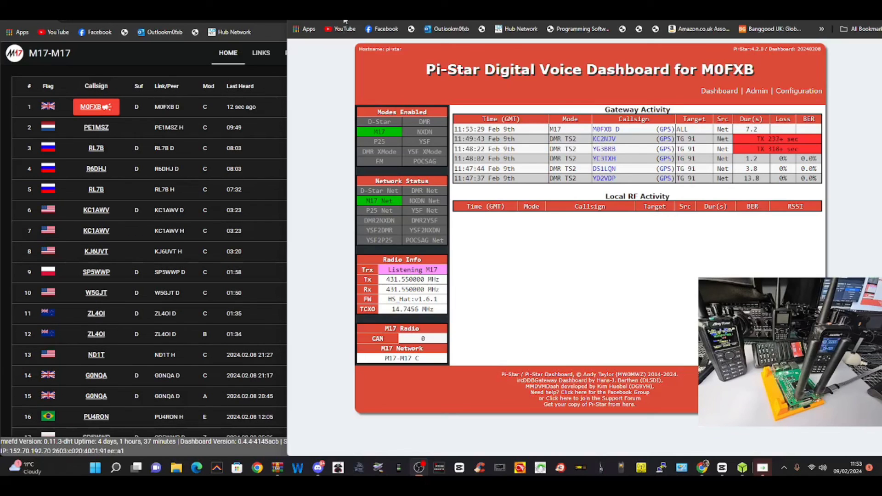
pyautogui.moveTo(275, 311)
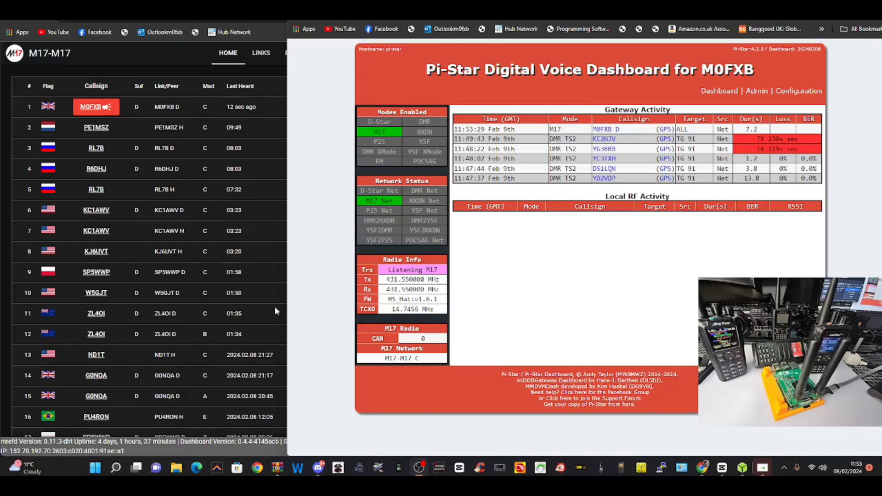